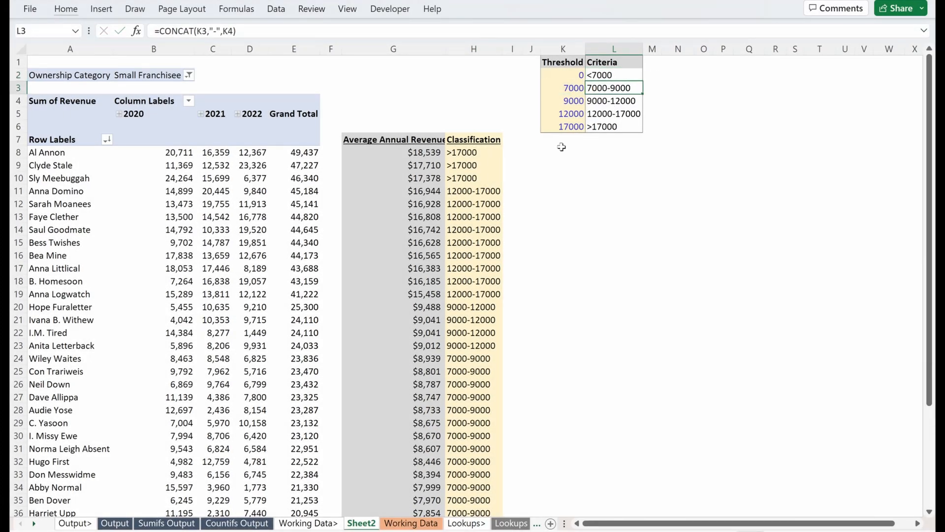
# Step: Change the L2 label formula to =CONCAT("<",TEXT(K3,"#,##")) so it shows <7,000
pyautogui.click(474, 294)
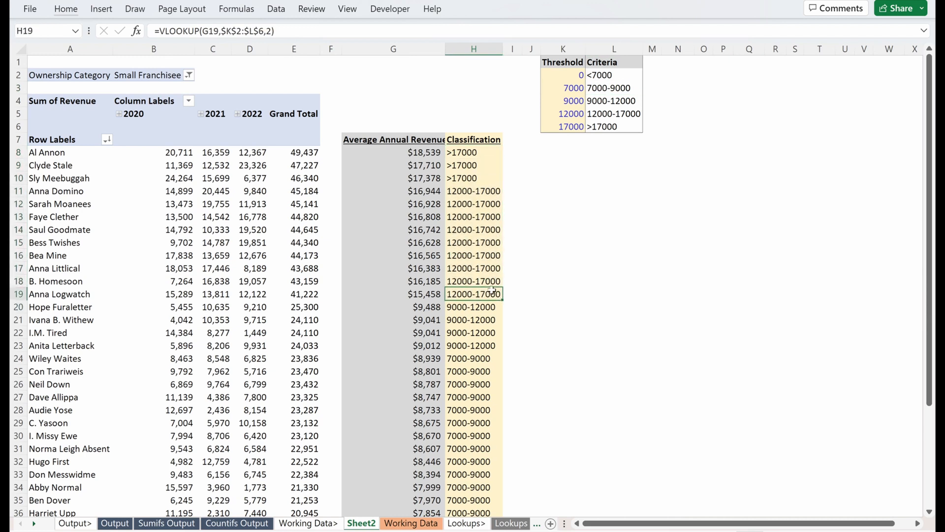
pyautogui.click(613, 75)
pyautogui.write('=CONCAT("<",K3')
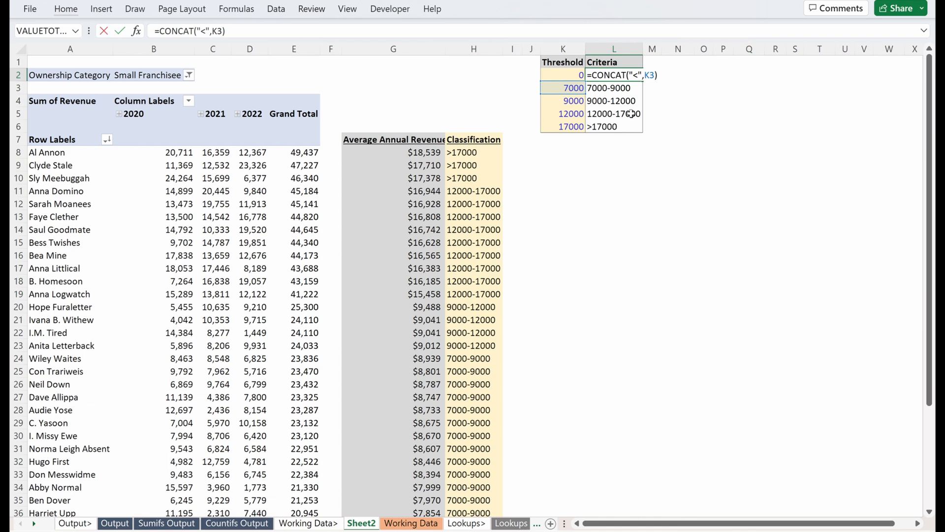
pyautogui.write('tex')
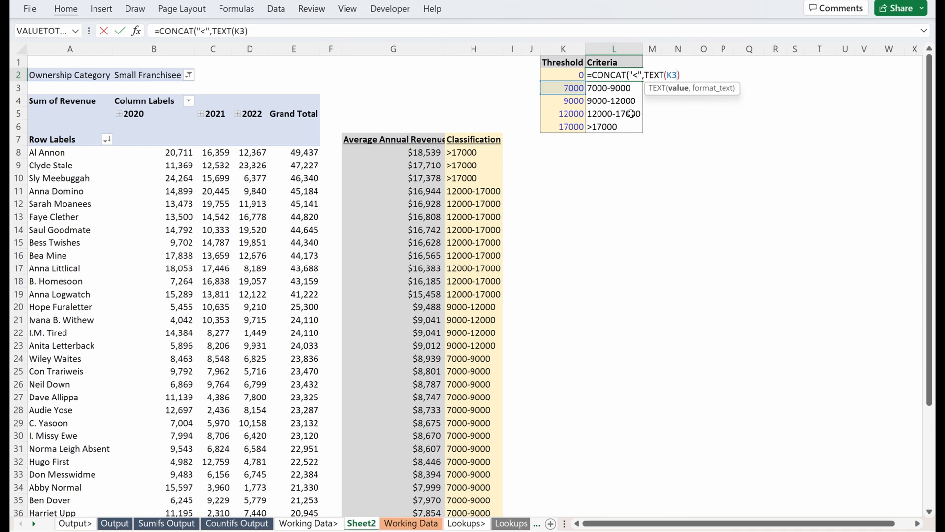
pyautogui.write(',')
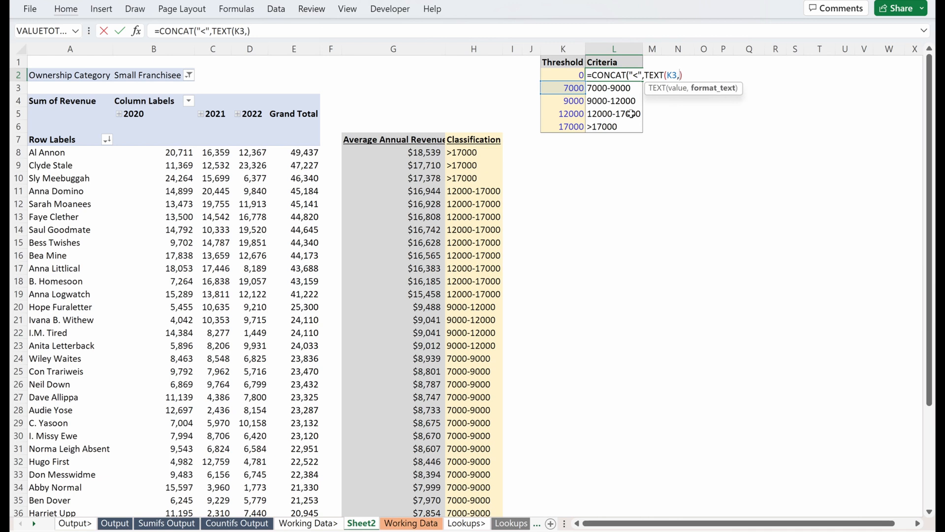
pyautogui.write('"')
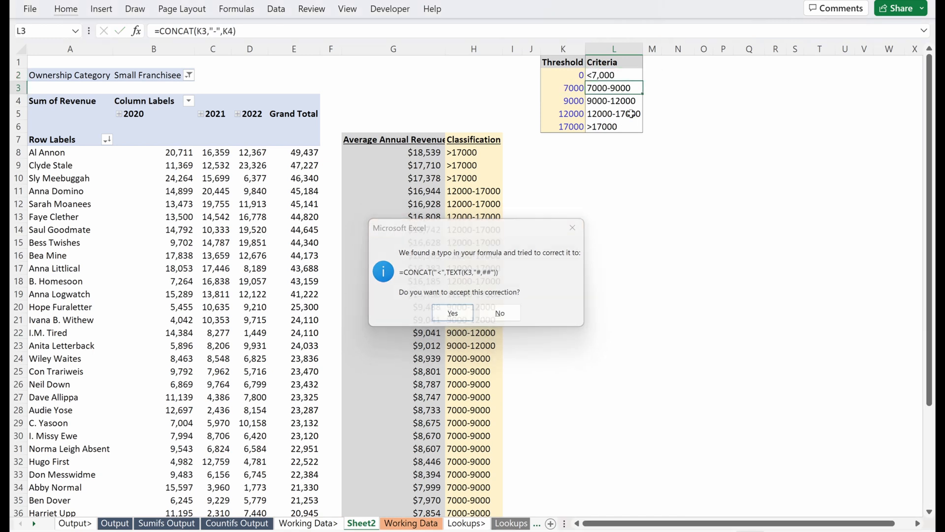
pyautogui.click(453, 313)
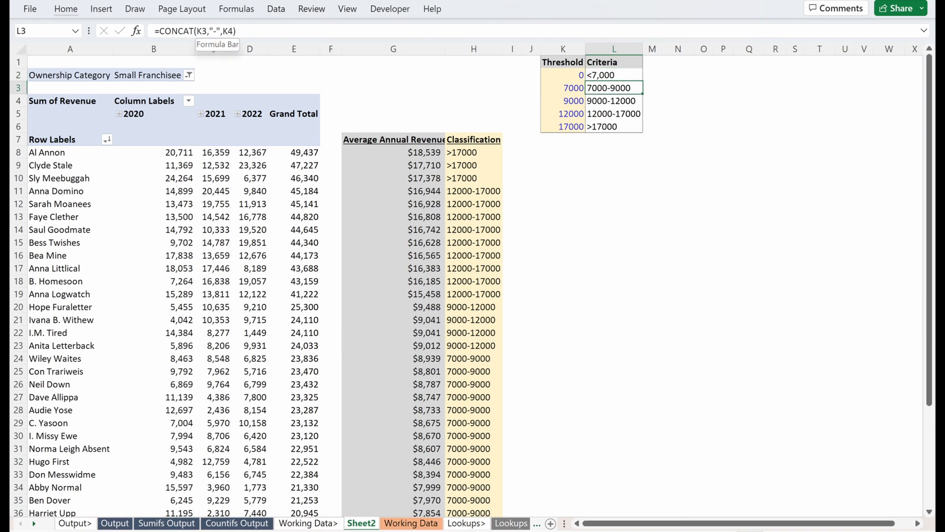
# Step: Rewrite the bucket label formulas with "#,K" TEXT formats so labels read like <7.0K and 9.0K-12.0K
pyautogui.write('=CONCAT("<",TEXT(K3,"#,##"))')
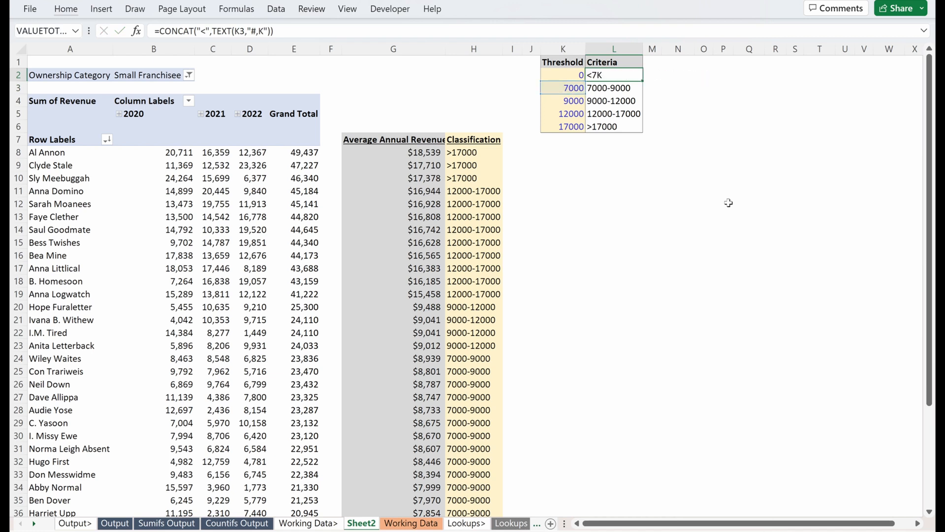
pyautogui.click(563, 88)
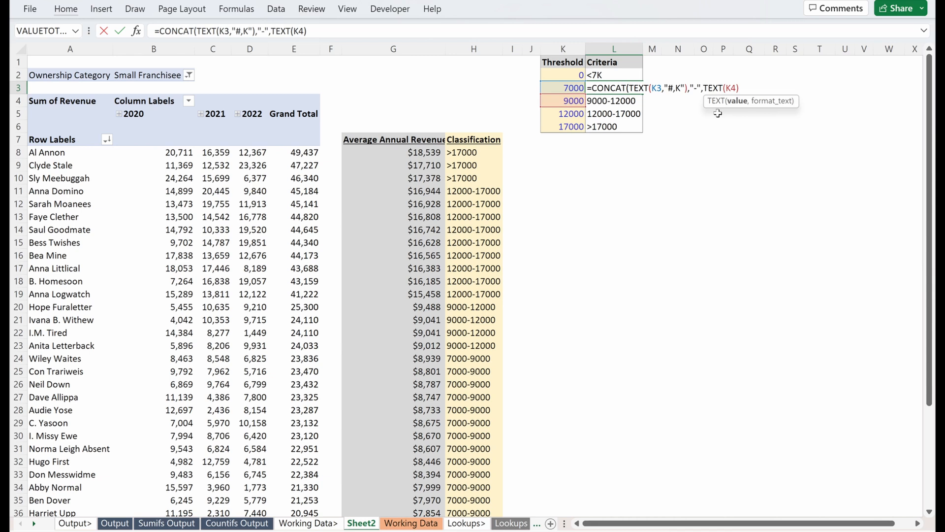
pyautogui.write(',"')
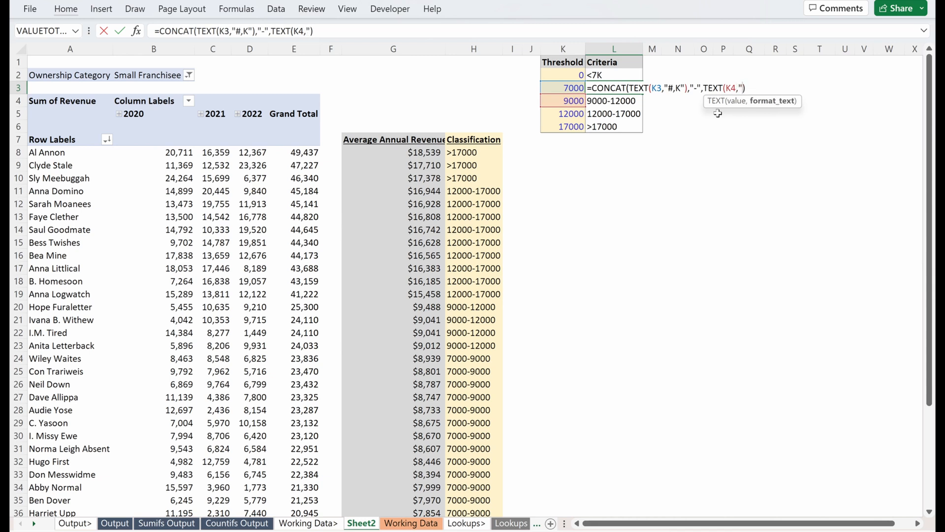
pyautogui.write('#')
pyautogui.click(615, 127)
pyautogui.write('=CONCAT(">",TEXT(K6')
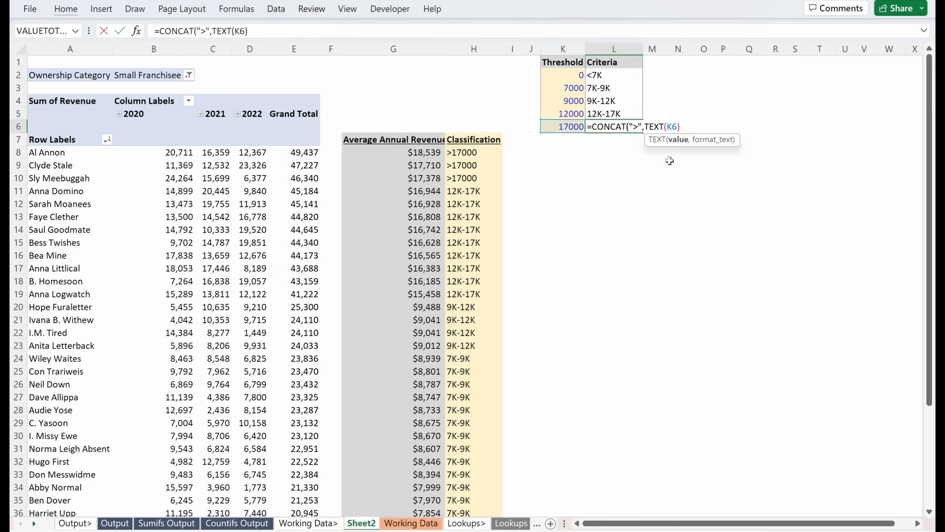
pyautogui.write(',"#"')
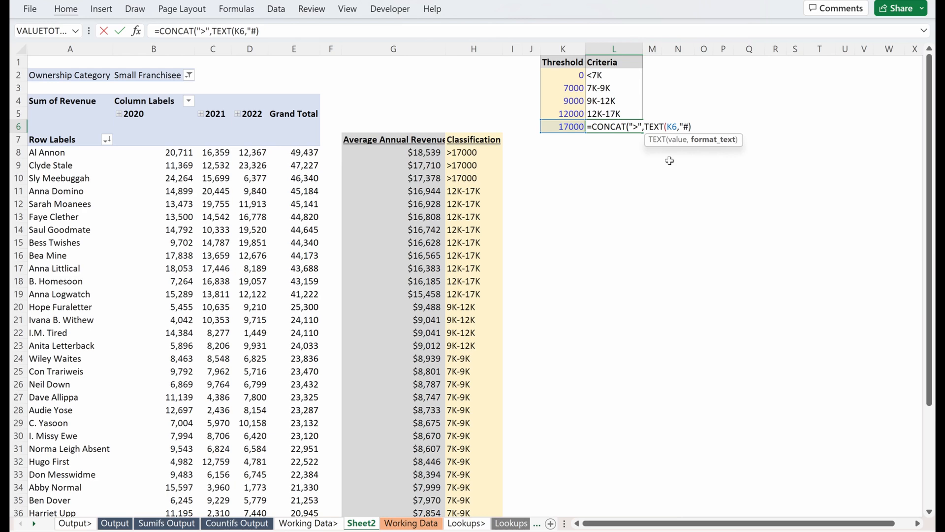
pyautogui.write(',K"))')
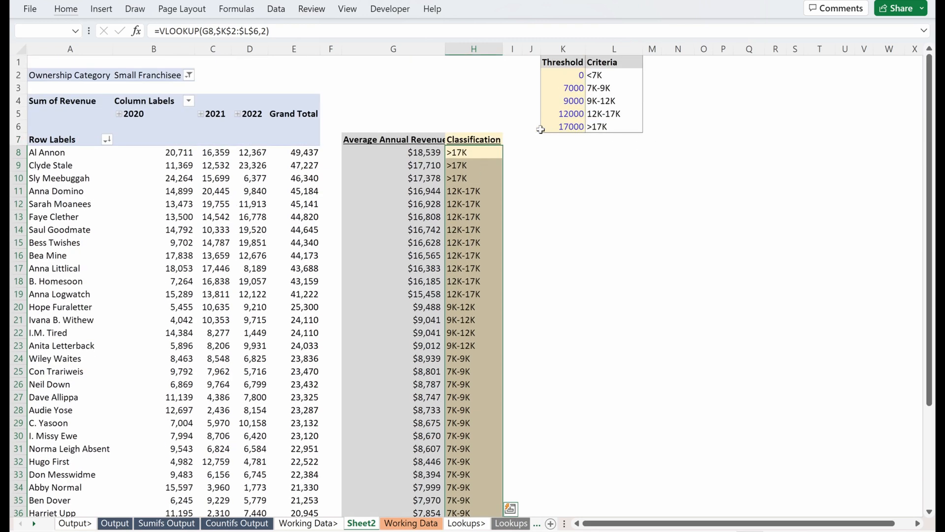
pyautogui.click(614, 75)
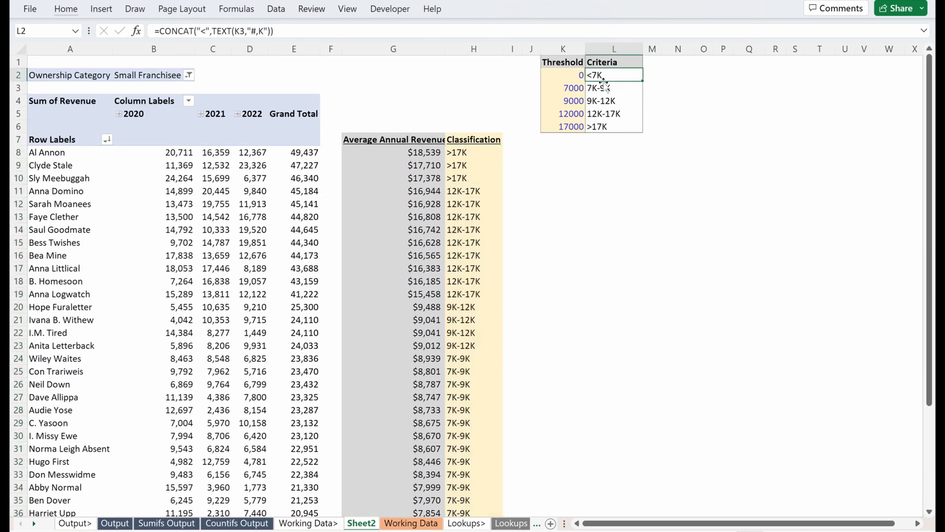
pyautogui.doubleClick(614, 75)
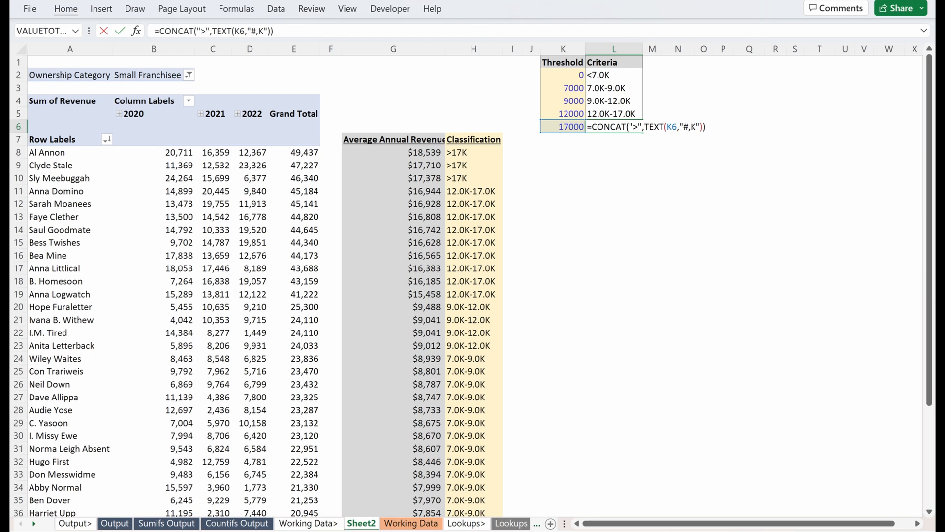
pyautogui.moveTo(703, 153)
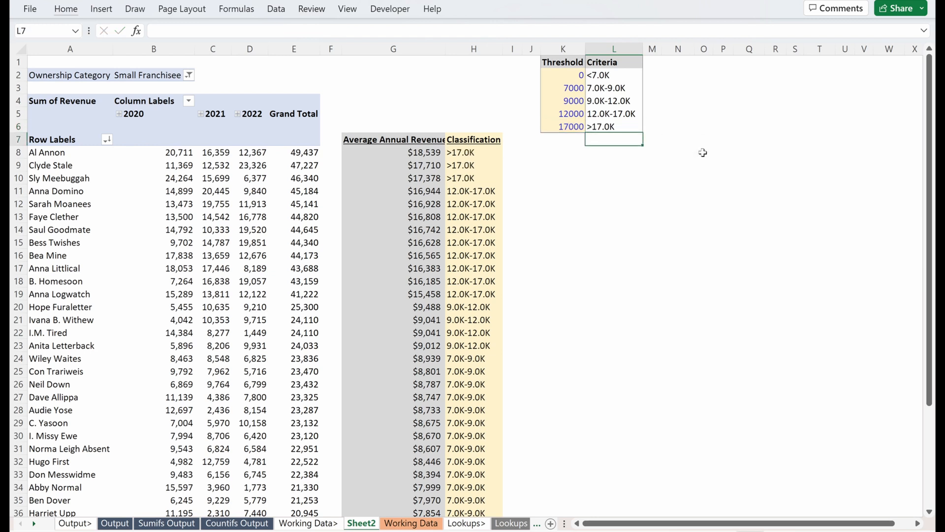
# Step: On the Working Data sheet, add Owner Lookup headings in M1 and M2
pyautogui.click(474, 140)
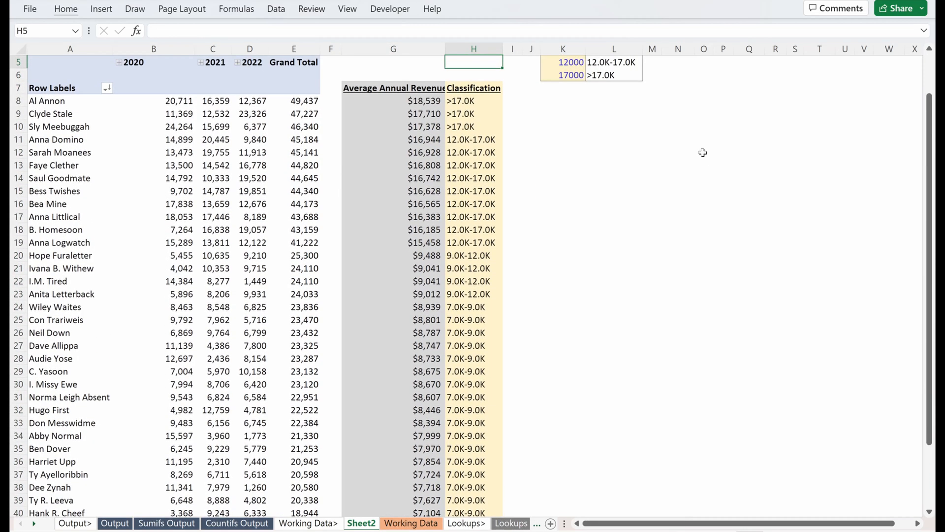
pyautogui.click(411, 523)
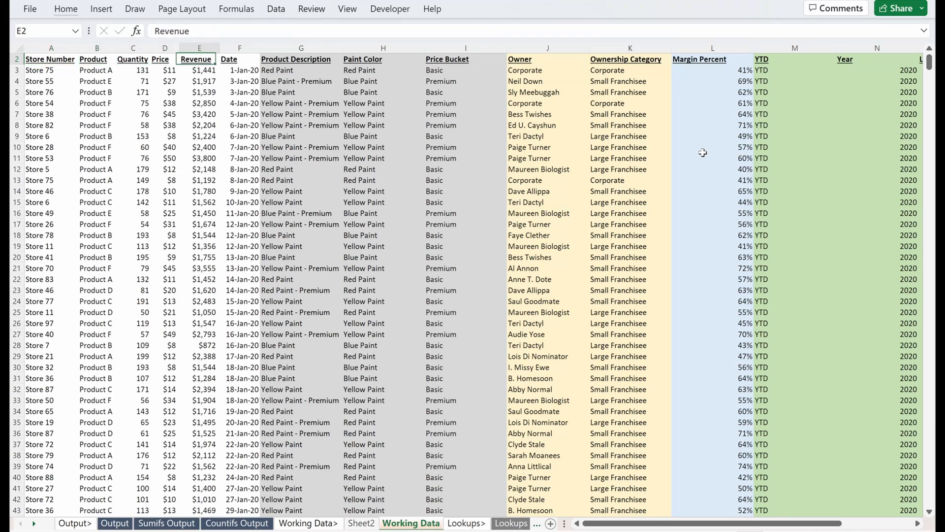
pyautogui.click(795, 59)
pyautogui.write('S')
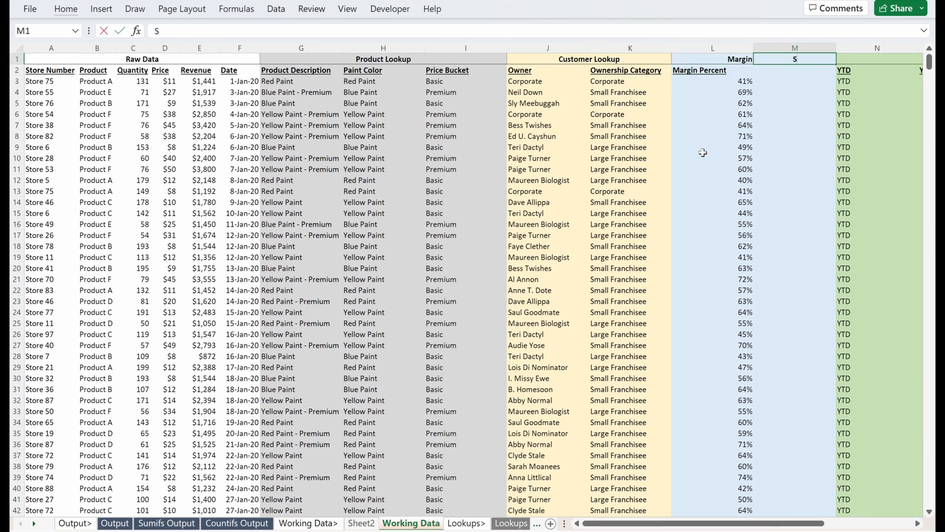
pyautogui.write('Owner Lookup')
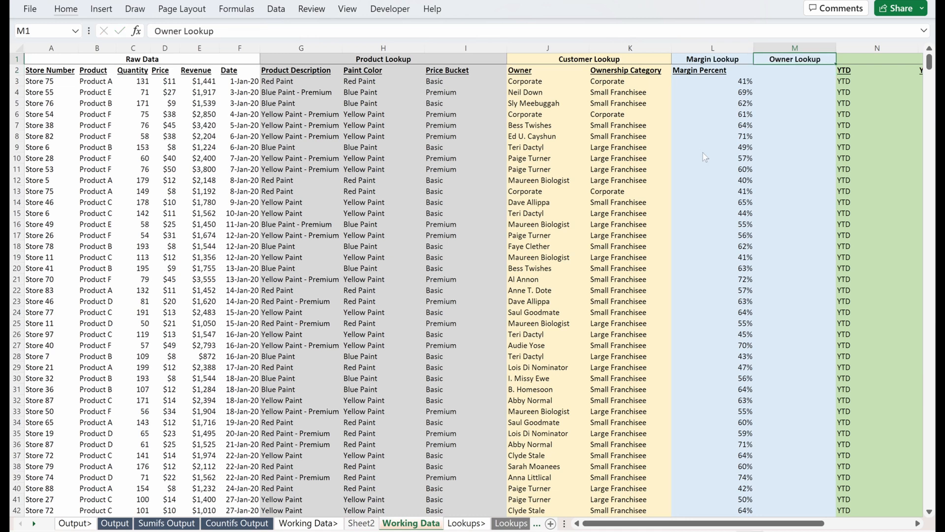
pyautogui.click(238, 55)
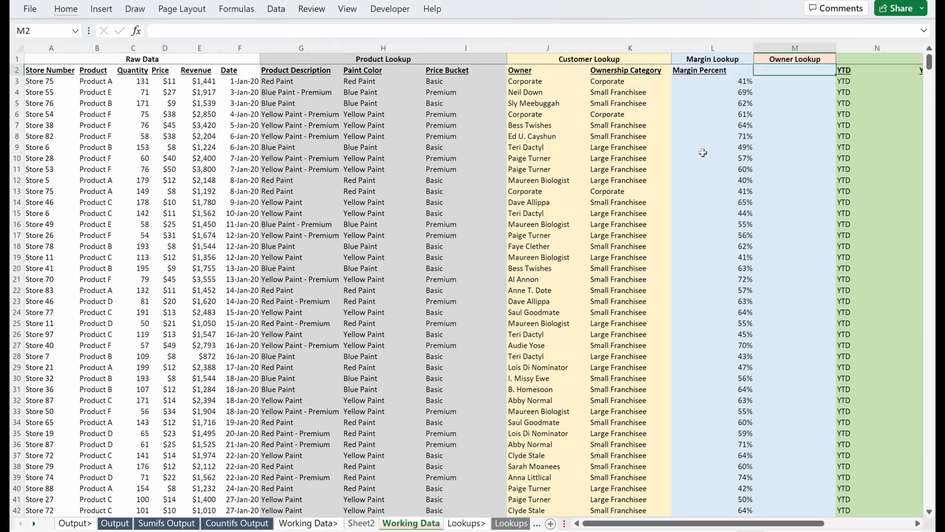
pyautogui.press('ctrl+v')
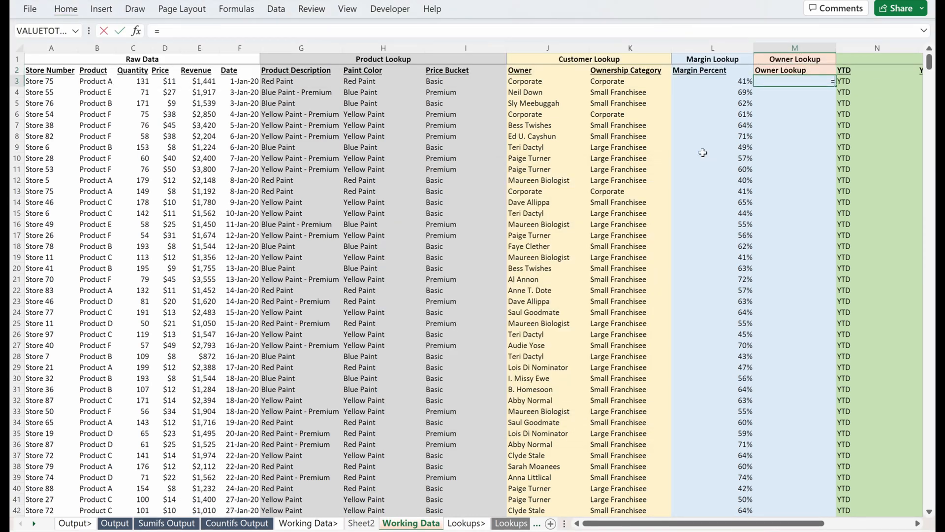
# Step: Start an INDEX/MATCH formula in M3 pulling bands from Sheet2!$H$8:$H$46
pyautogui.write('=INDEX(')
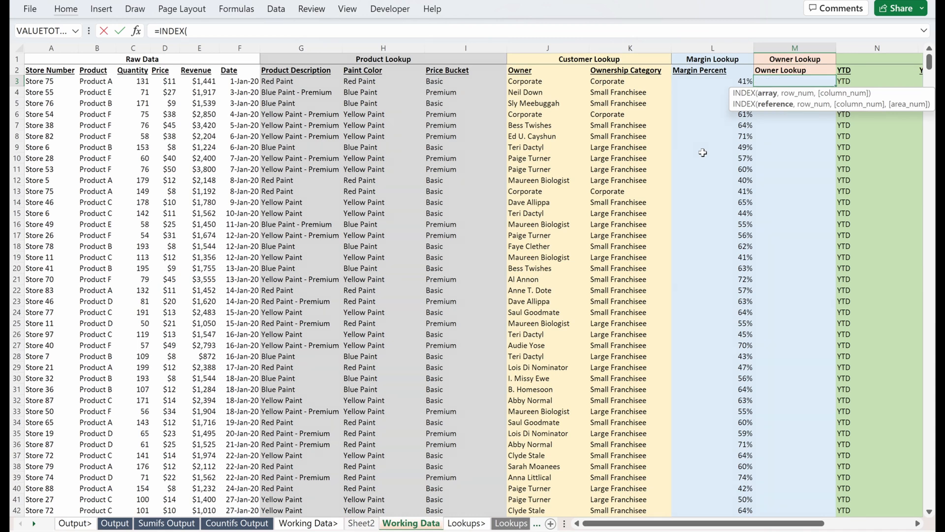
pyautogui.click(361, 522)
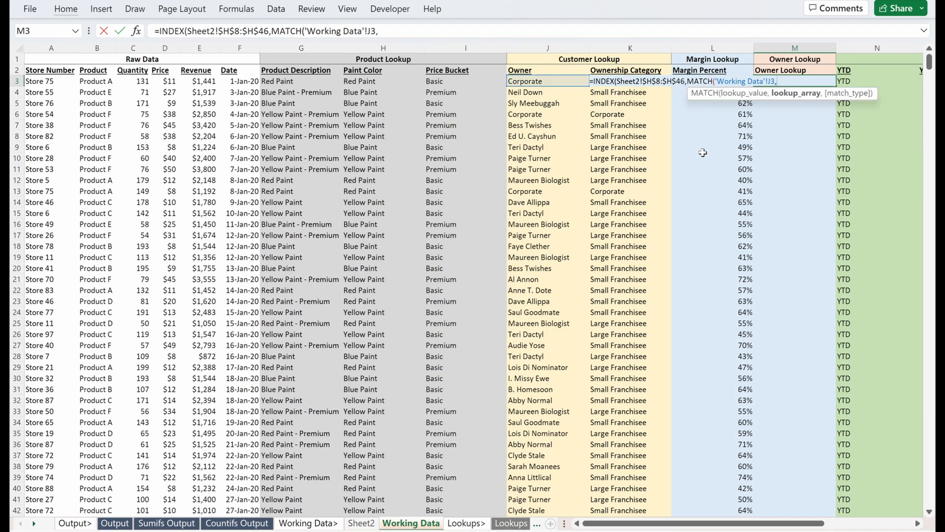
pyautogui.click(360, 523)
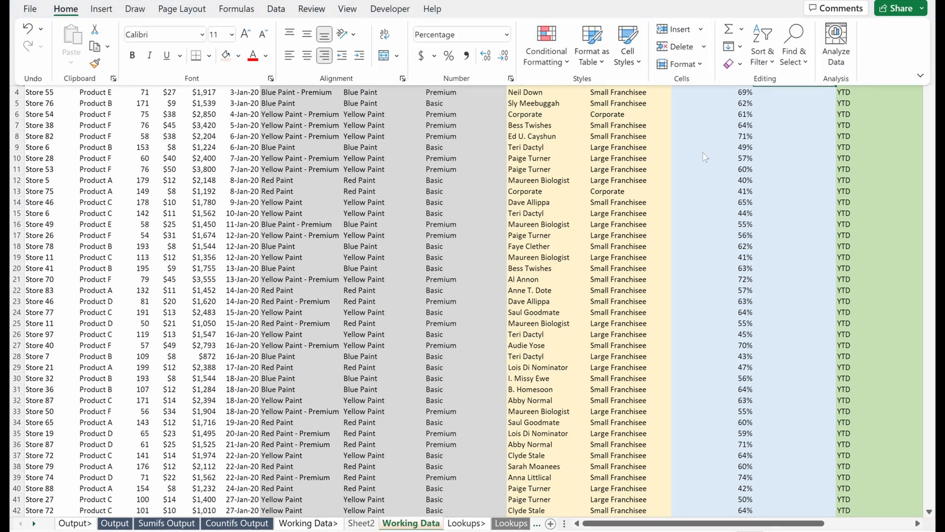
# Step: Wrap the M3 owner lookup formula in IFNA(...,"") so unmatched owners show blank
pyautogui.click(239, 56)
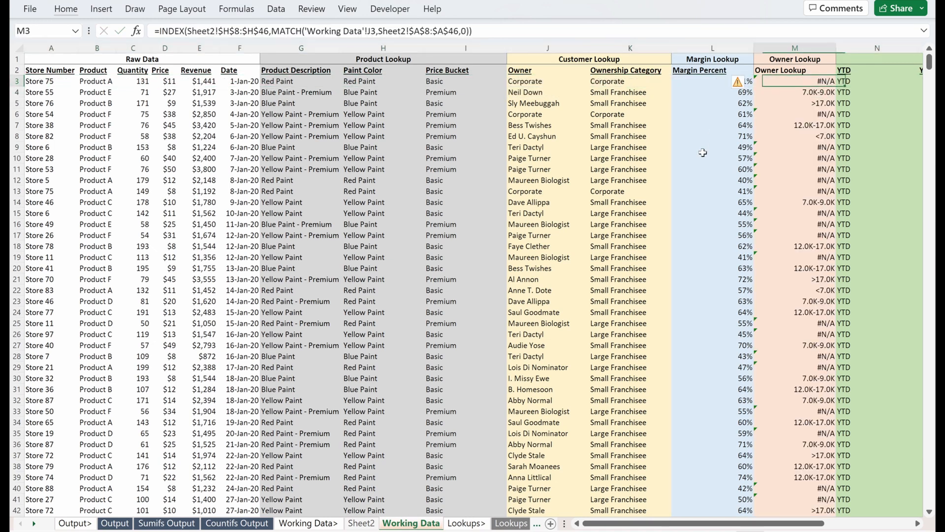
pyautogui.doubleClick(795, 81)
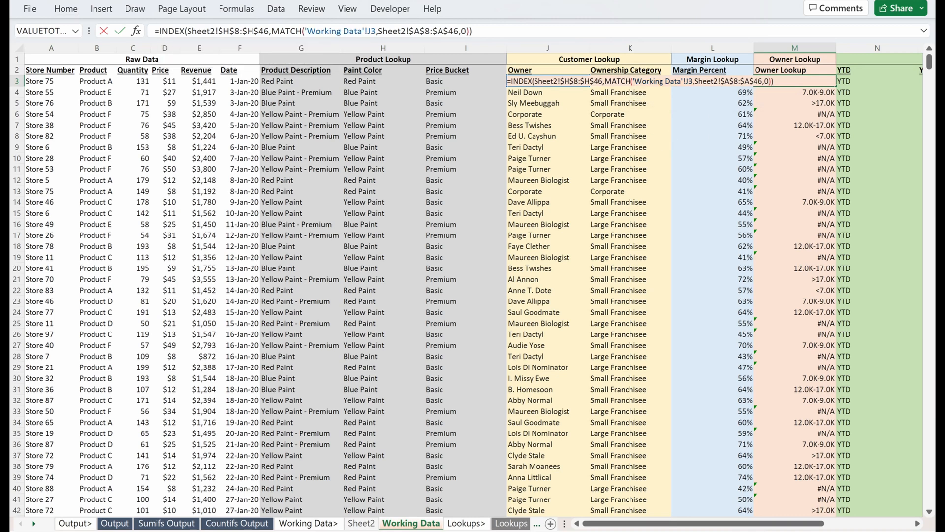
pyautogui.write('IFNA(')
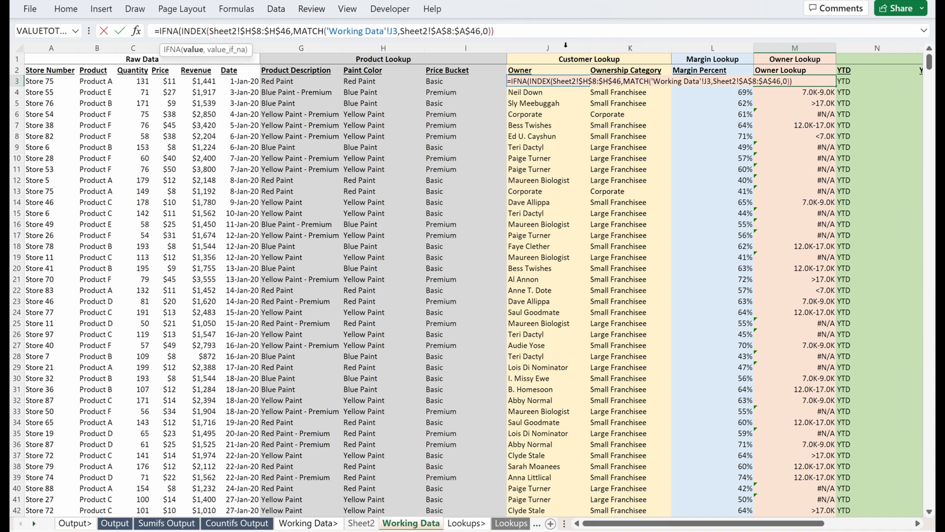
pyautogui.write(',""')
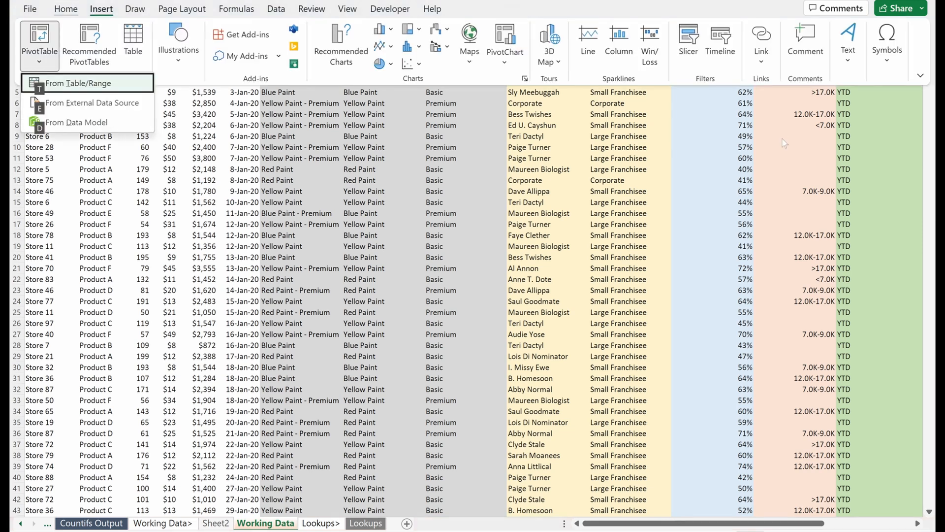
# Step: Create a pivot table with Owner Lookup bands as rows and Margin Dollars as values
pyautogui.click(86, 83)
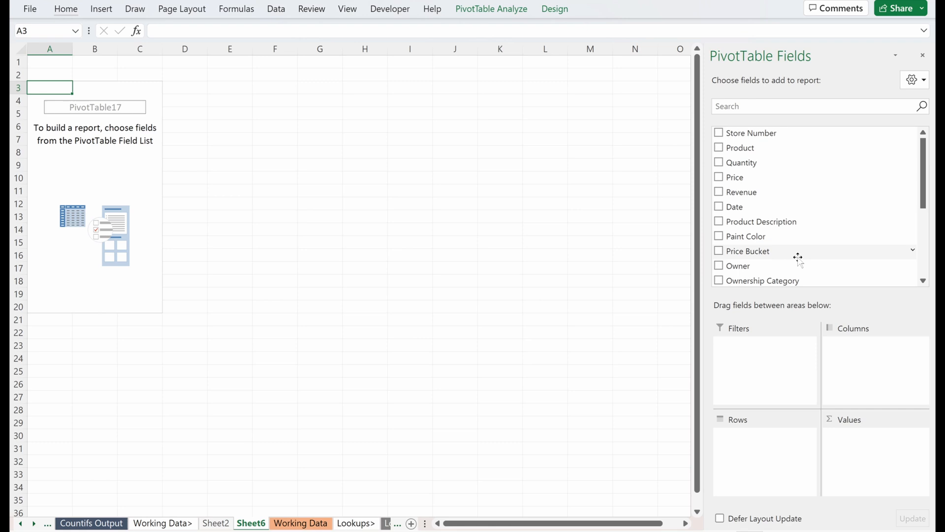
pyautogui.scroll(-3)
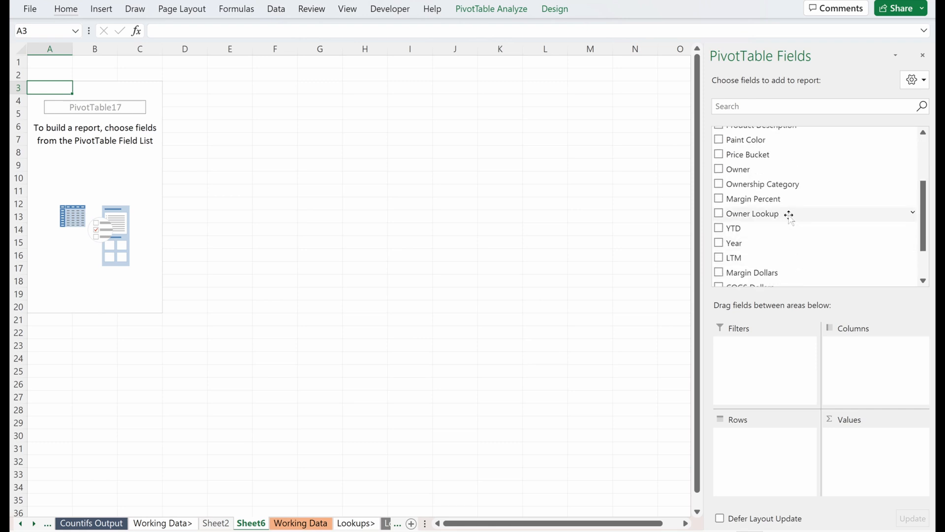
pyautogui.click(719, 213)
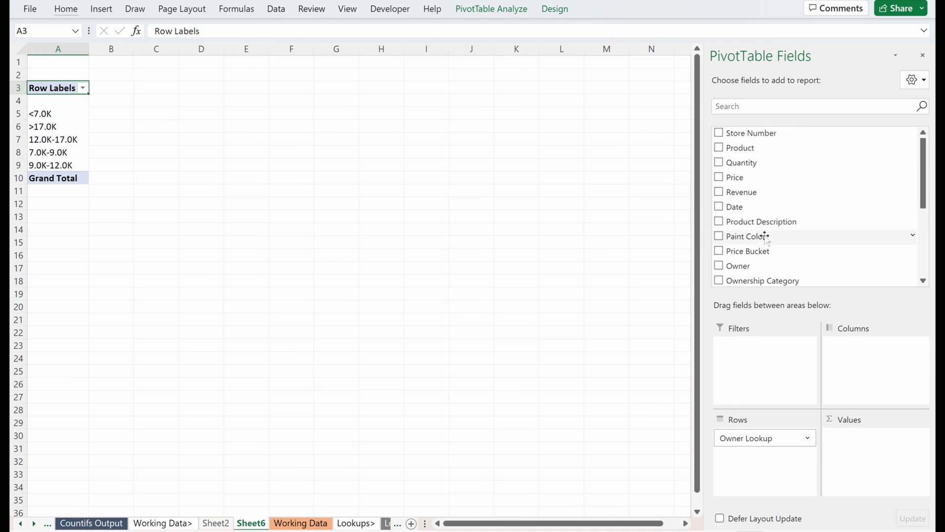
pyautogui.click(719, 192)
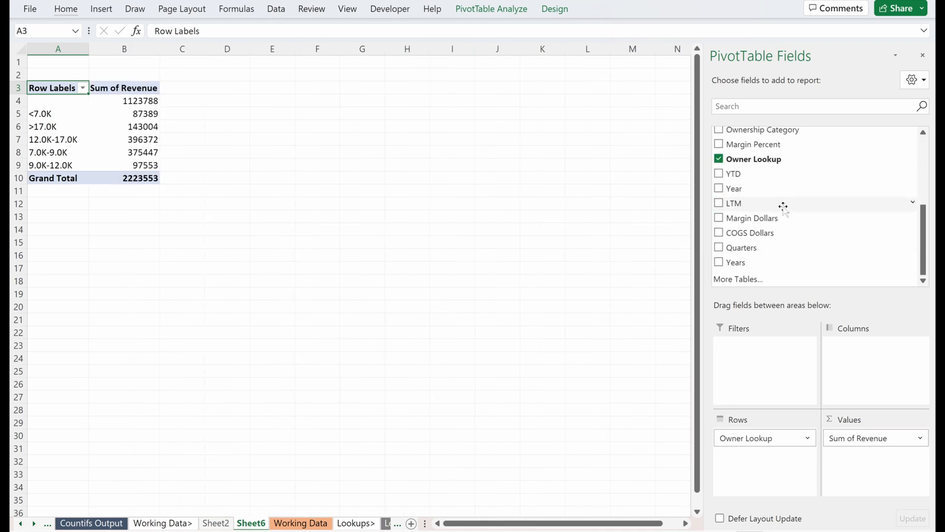
pyautogui.click(719, 217)
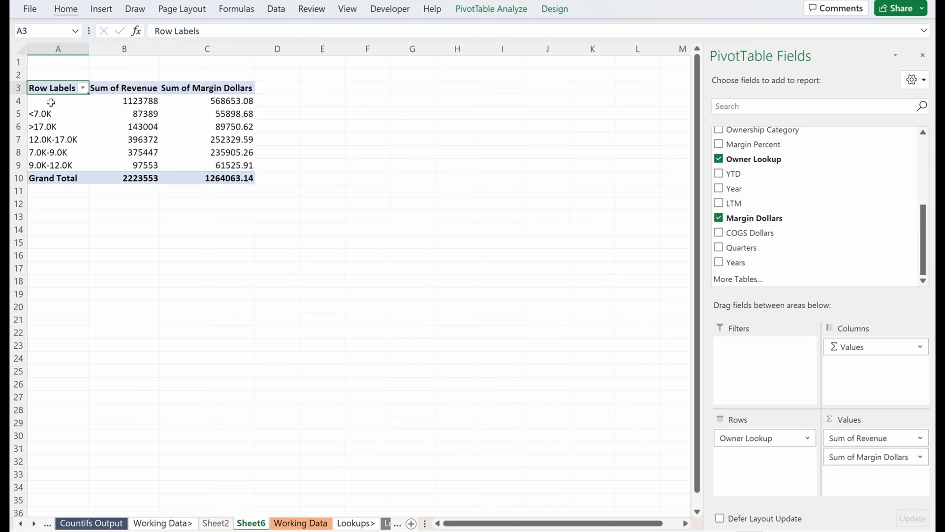
# Step: Add Ownership Category as a report filter set to Small Franchisee
pyautogui.click(207, 101)
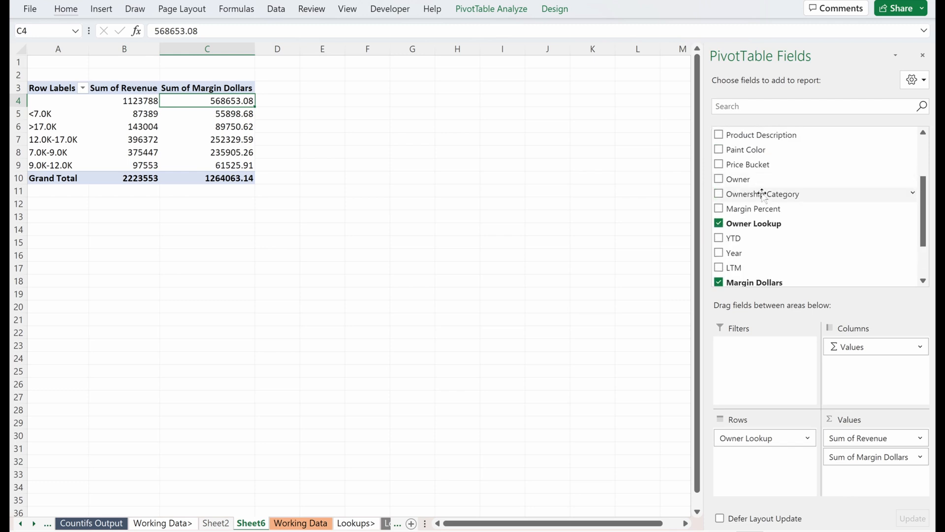
pyautogui.click(719, 193)
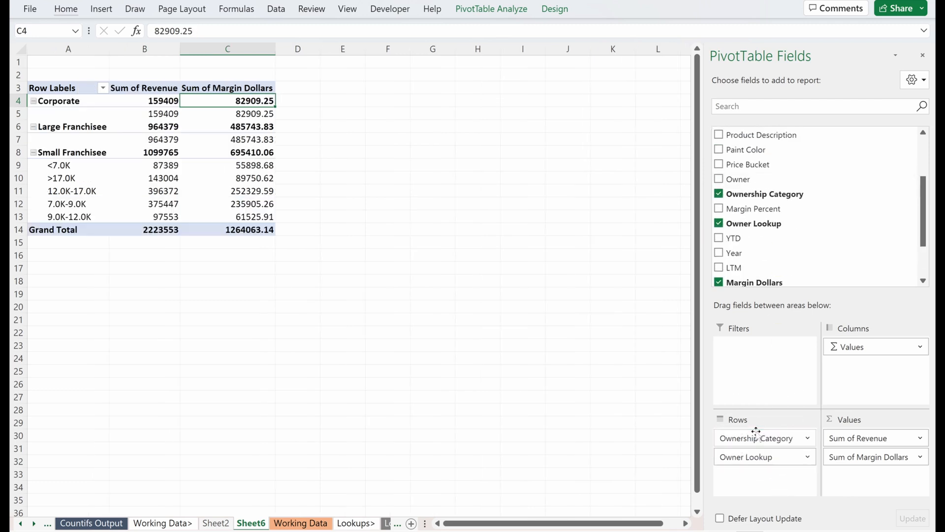
pyautogui.moveTo(68, 100); pyautogui.dragTo(227, 140)
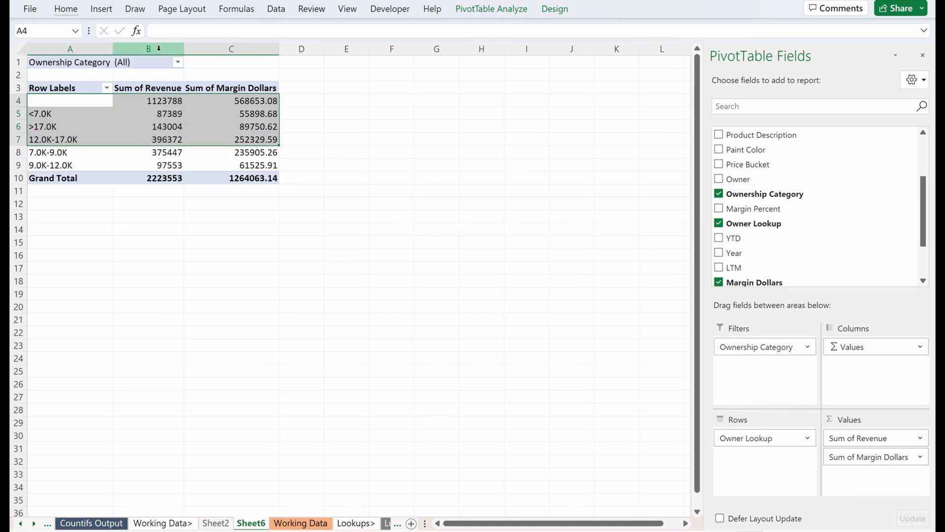
pyautogui.click(178, 62)
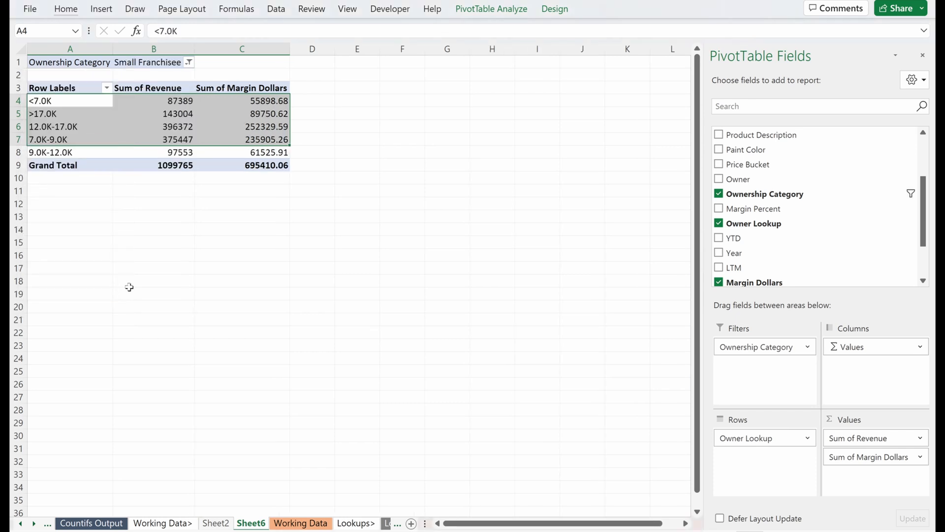
pyautogui.click(69, 113)
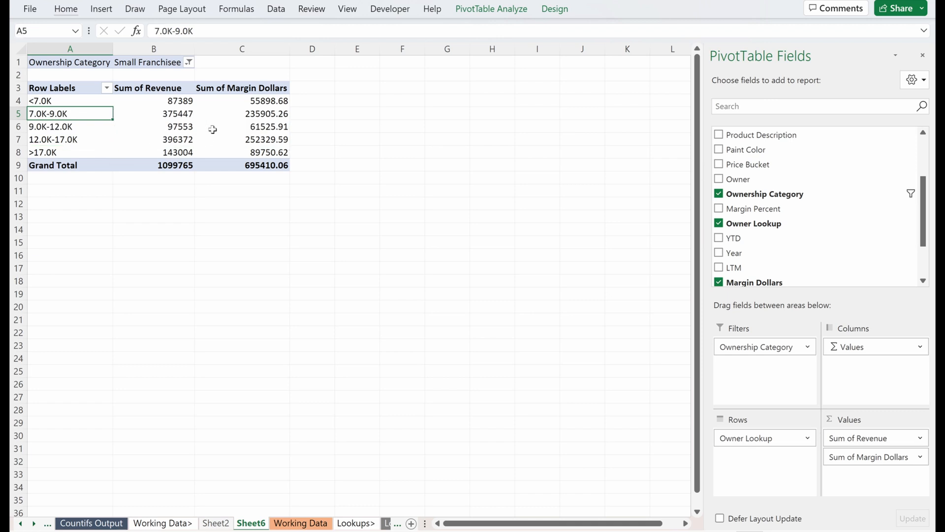
# Step: Format the Revenue and Margin Dollars figures with thousands separators and no decimals
pyautogui.moveTo(153, 101); pyautogui.dragTo(241, 165)
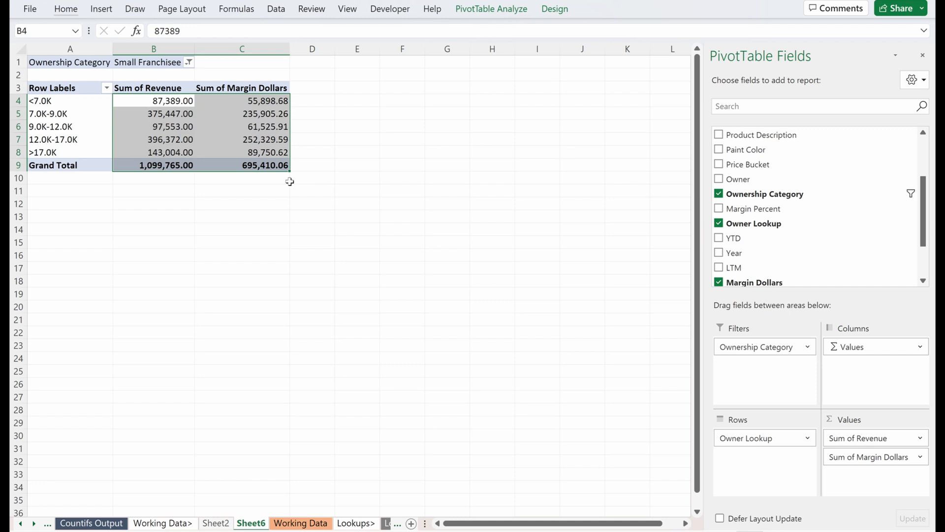
pyautogui.click(242, 164)
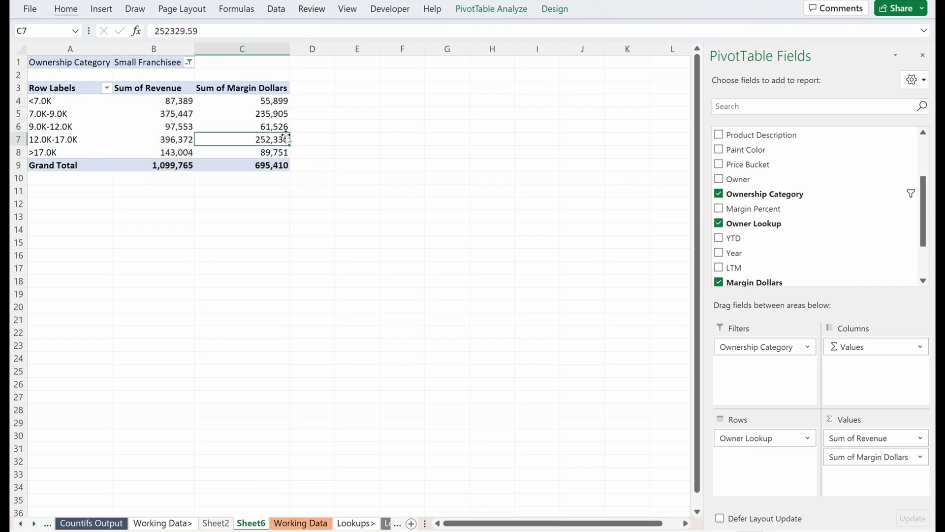
pyautogui.moveTo(242, 100); pyautogui.dragTo(242, 152)
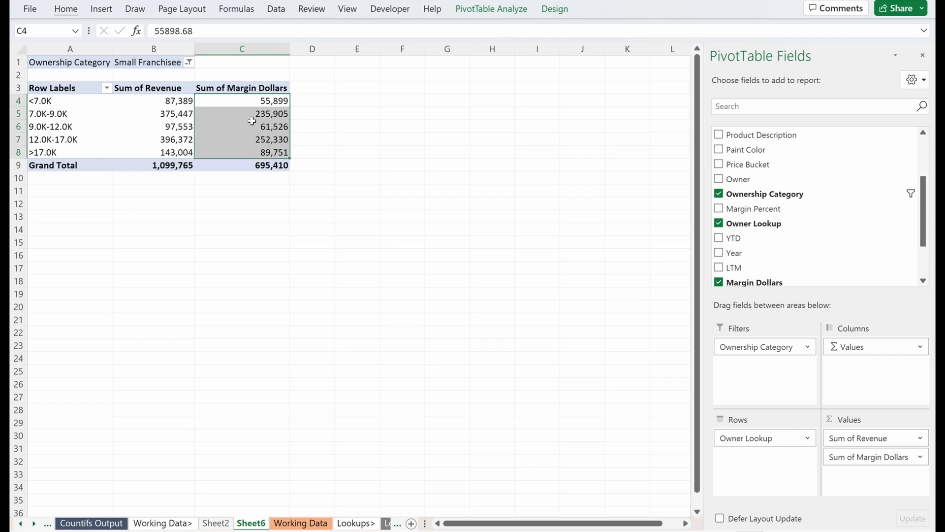
pyautogui.write('=C4')
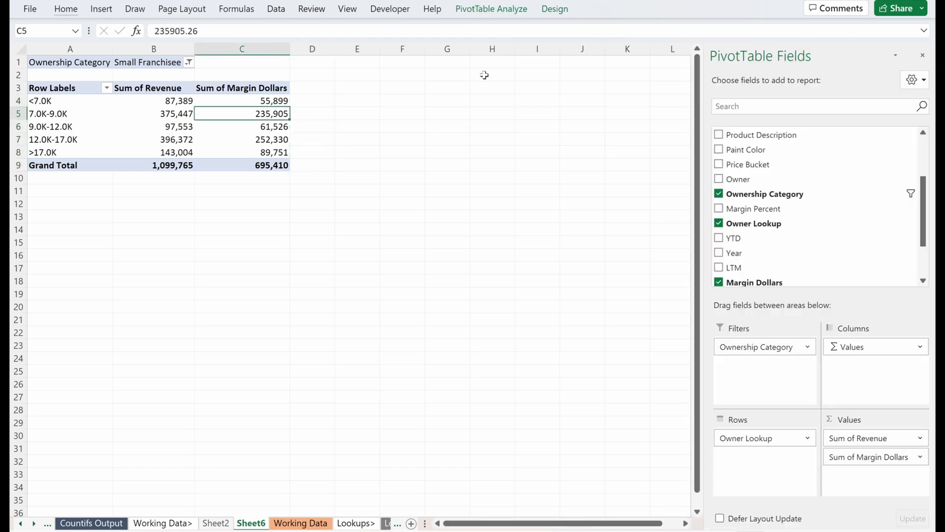
pyautogui.click(491, 9)
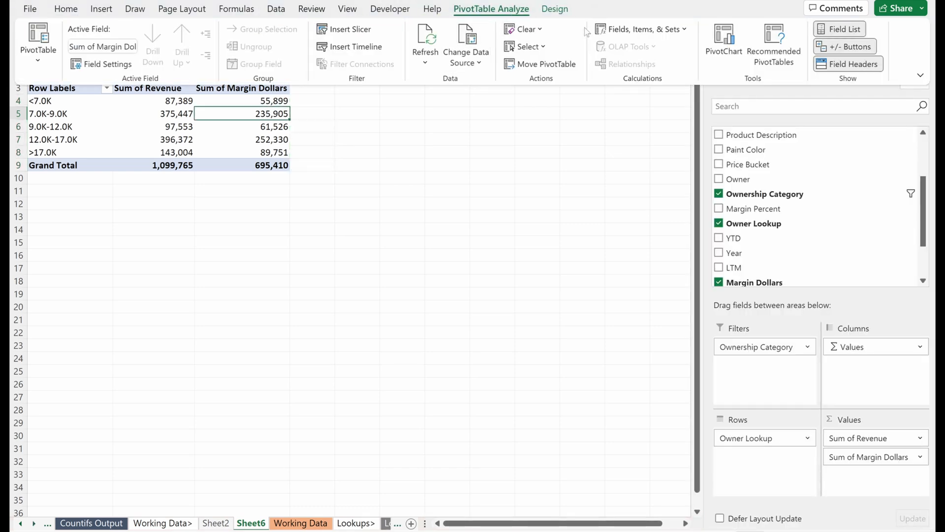
# Step: Add a calculated field named Margin with formula ='Margin Dollars'/Revenue
pyautogui.click(642, 29)
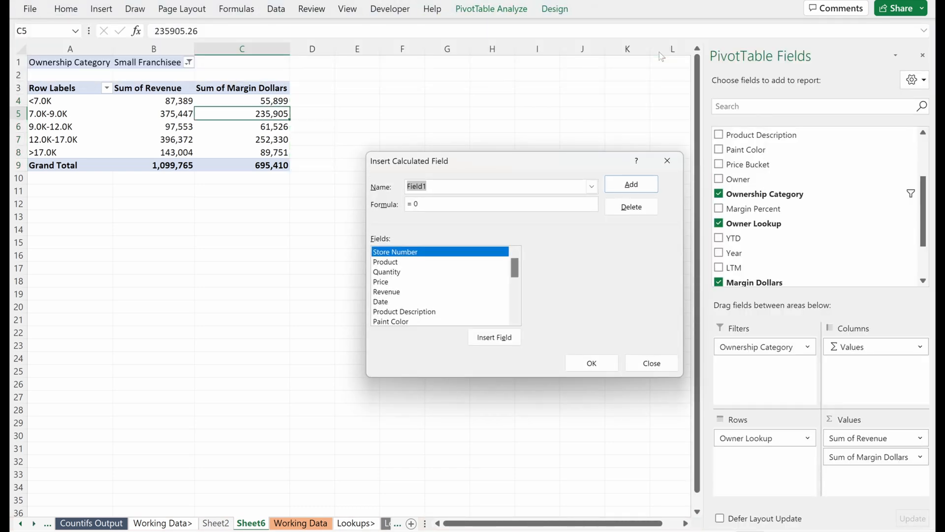
pyautogui.write('Margin')
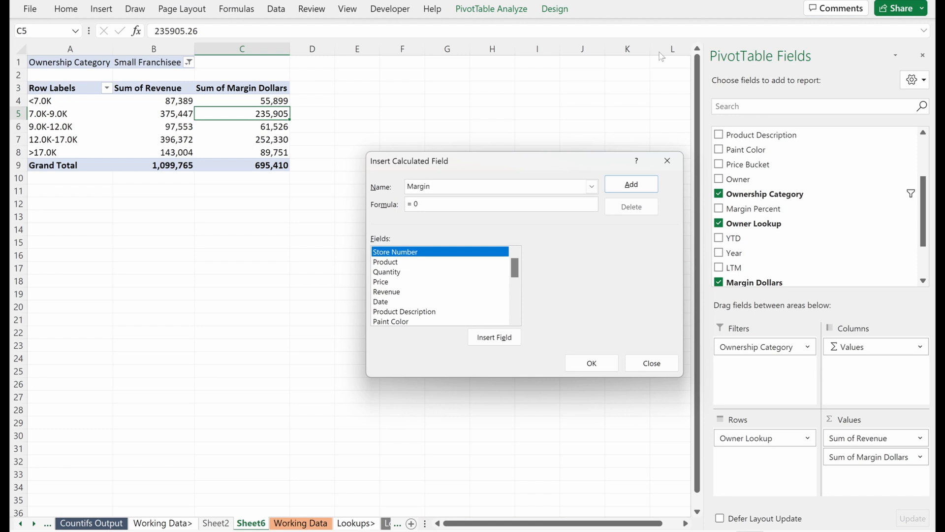
pyautogui.press('Backspace')
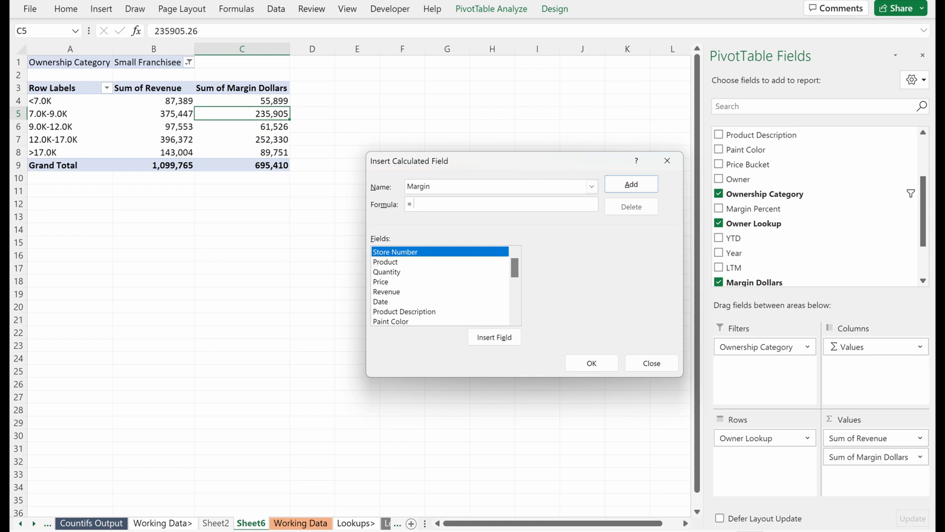
pyautogui.scroll(-3)
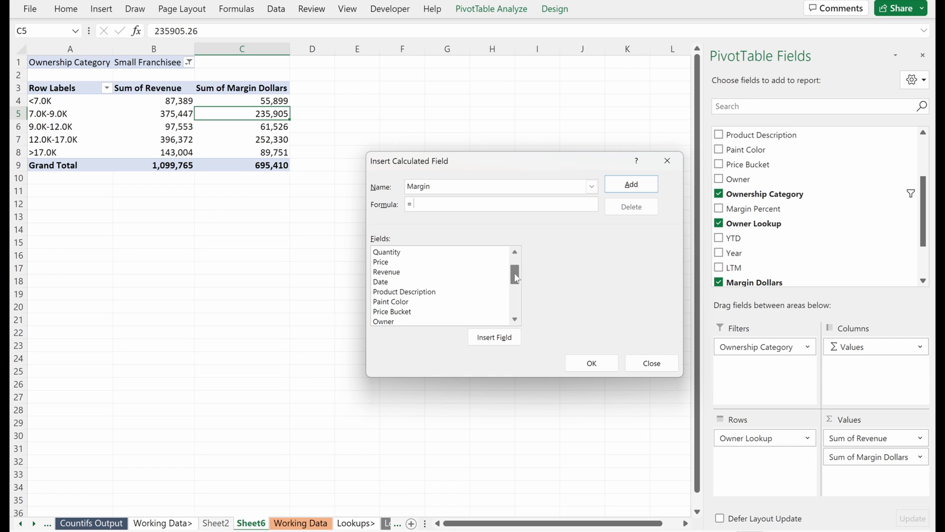
pyautogui.scroll(-3)
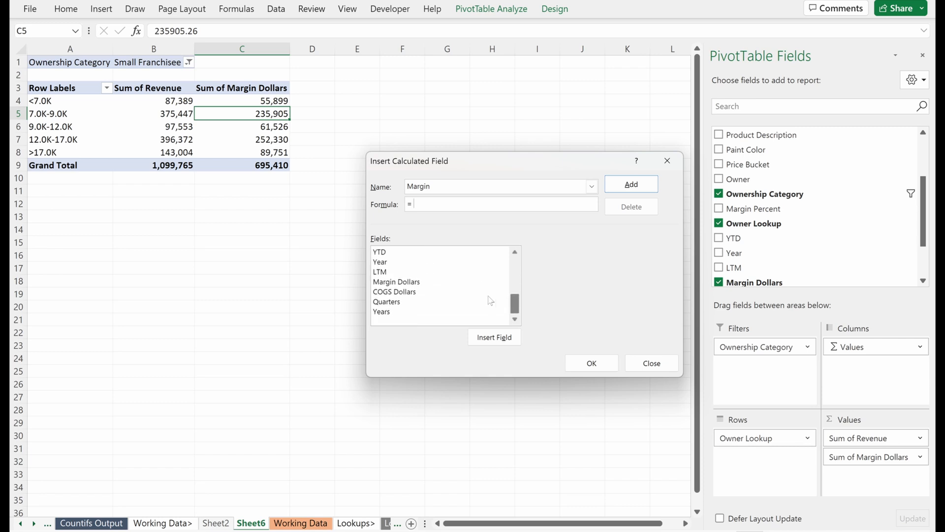
pyautogui.doubleClick(396, 282)
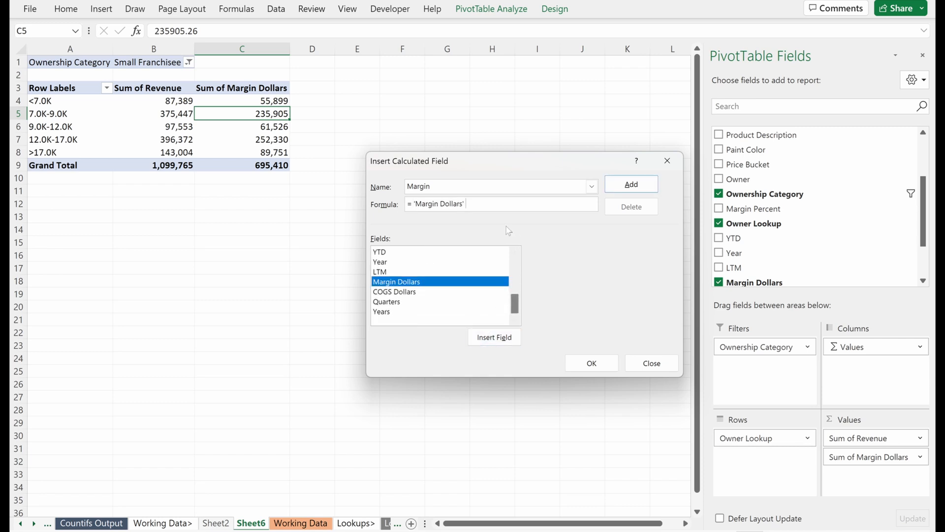
pyautogui.write('/ Revenue')
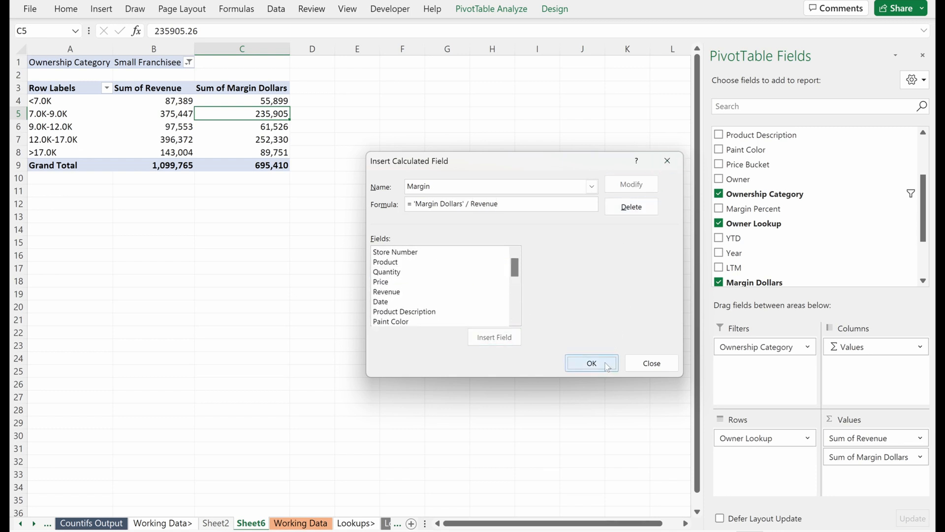
pyautogui.click(591, 363)
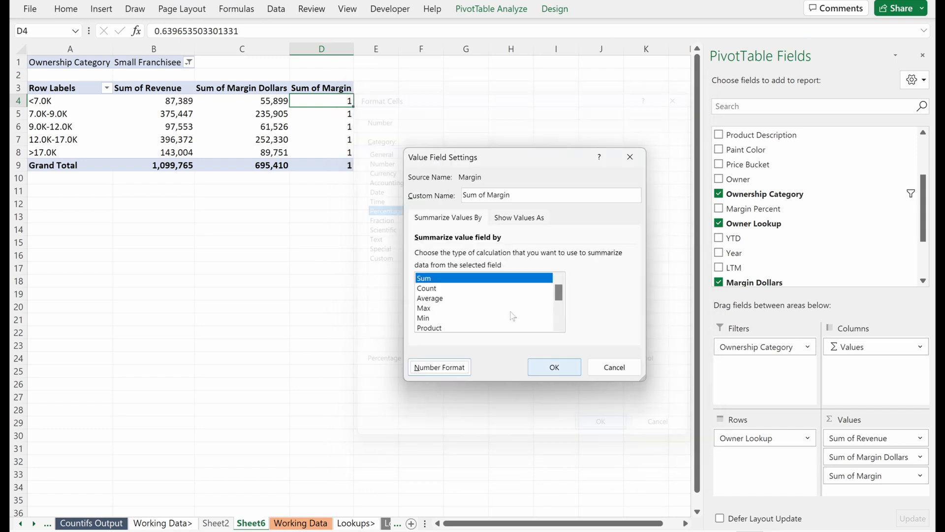
# Step: Set the Sum of Margin number format to Percentage, showing about 63.97% per band
pyautogui.click(553, 368)
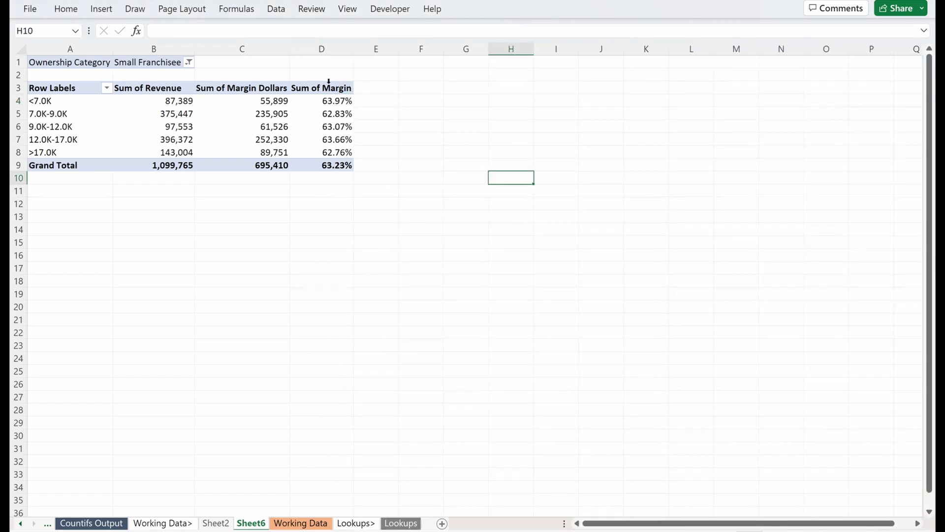
pyautogui.click(322, 100)
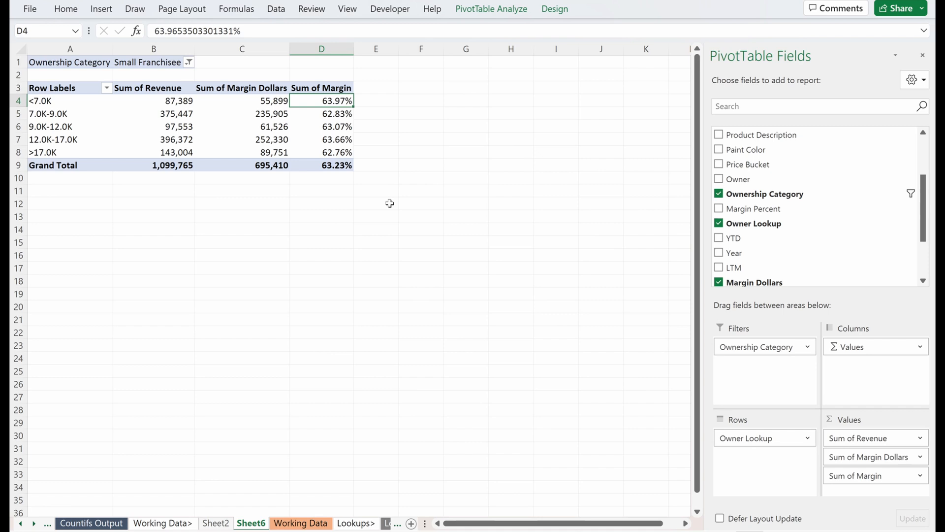
pyautogui.moveTo(321, 100); pyautogui.dragTo(321, 152)
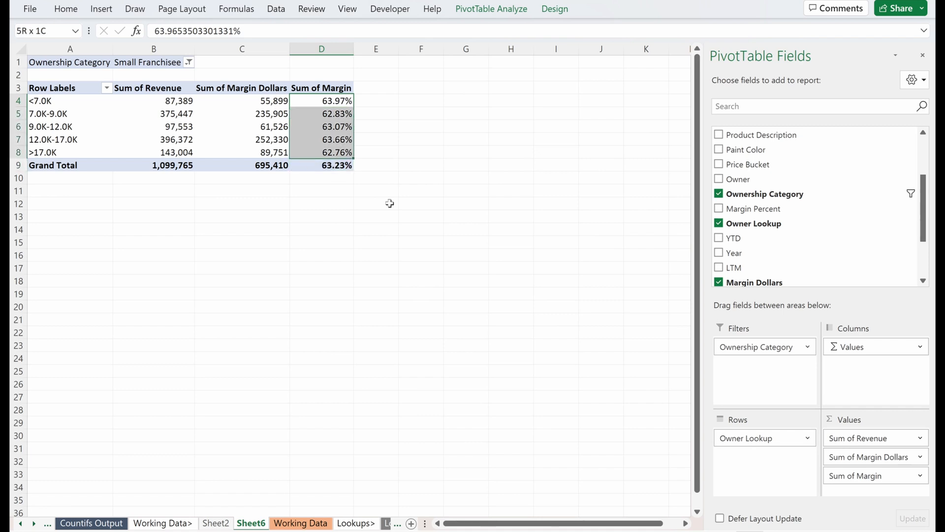
pyautogui.click(322, 101)
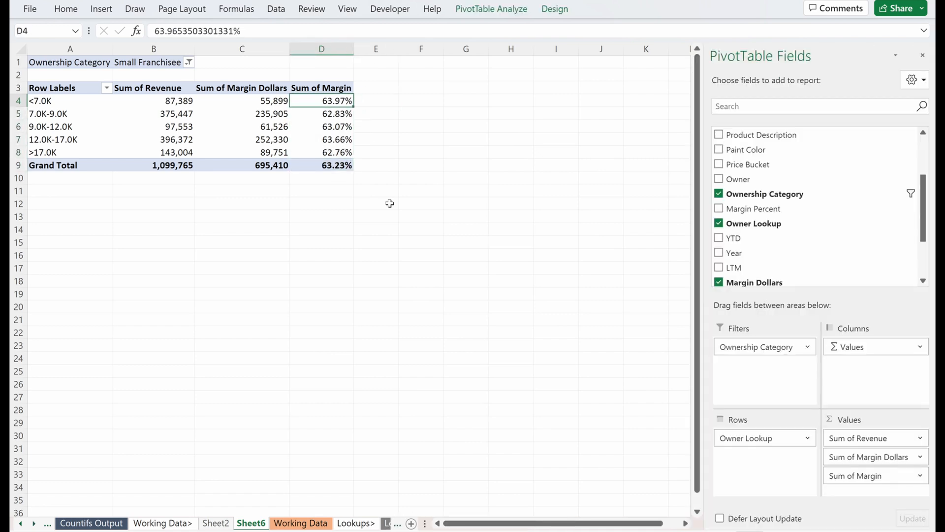
pyautogui.click(321, 113)
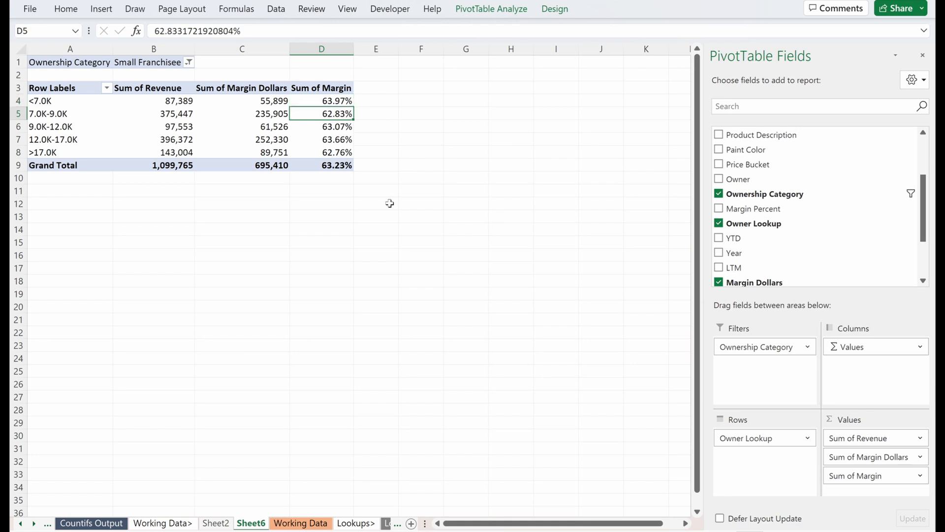
pyautogui.moveTo(322, 100); pyautogui.dragTo(322, 152)
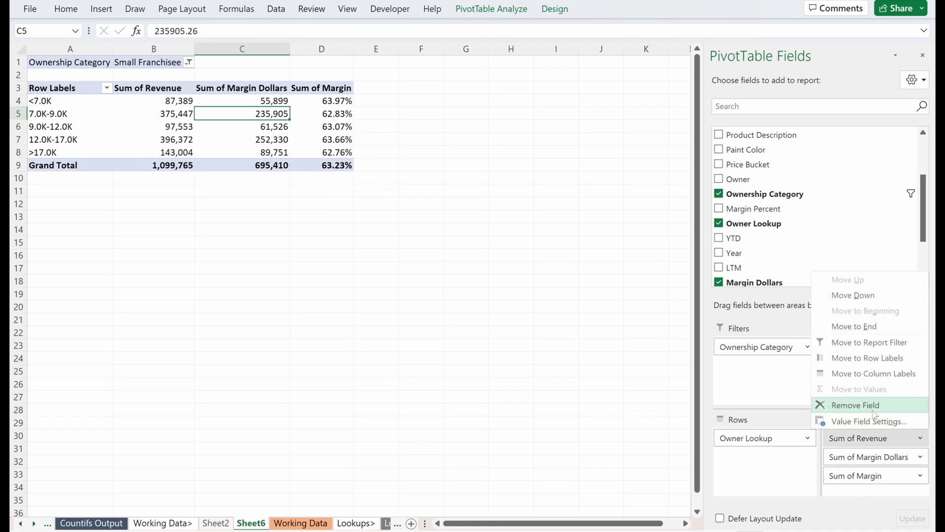
pyautogui.click(855, 405)
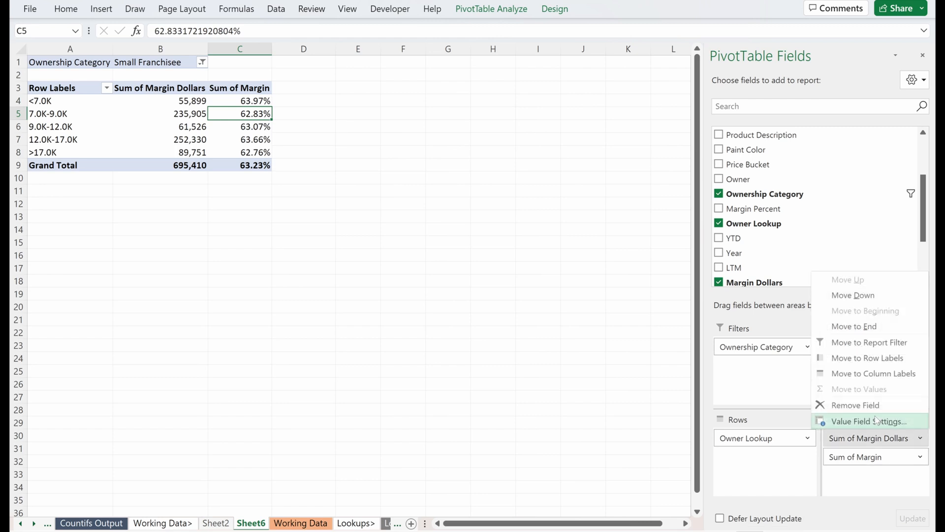
pyautogui.click(856, 405)
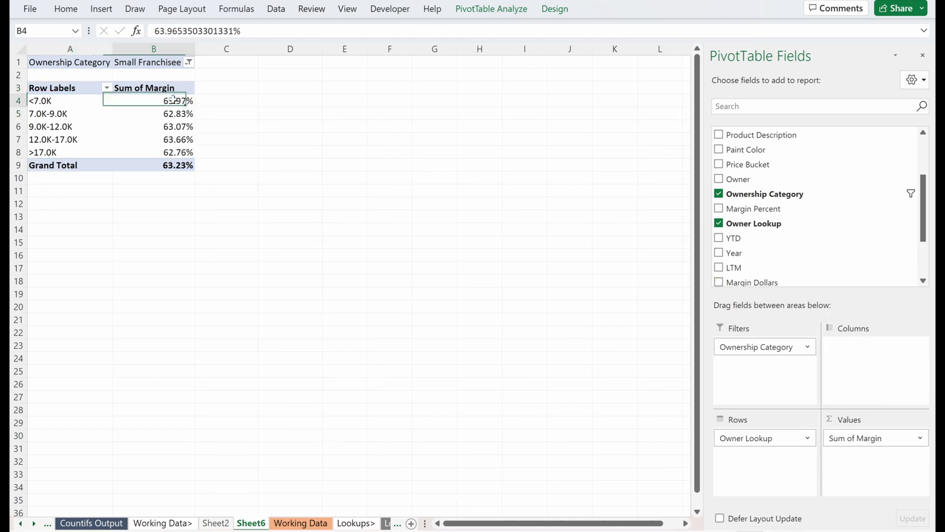
pyautogui.click(153, 139)
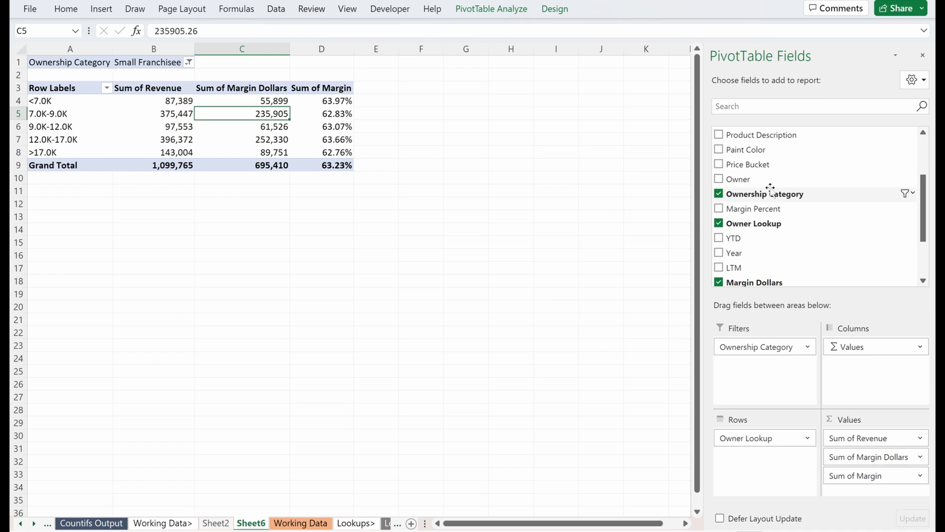
pyautogui.click(719, 180)
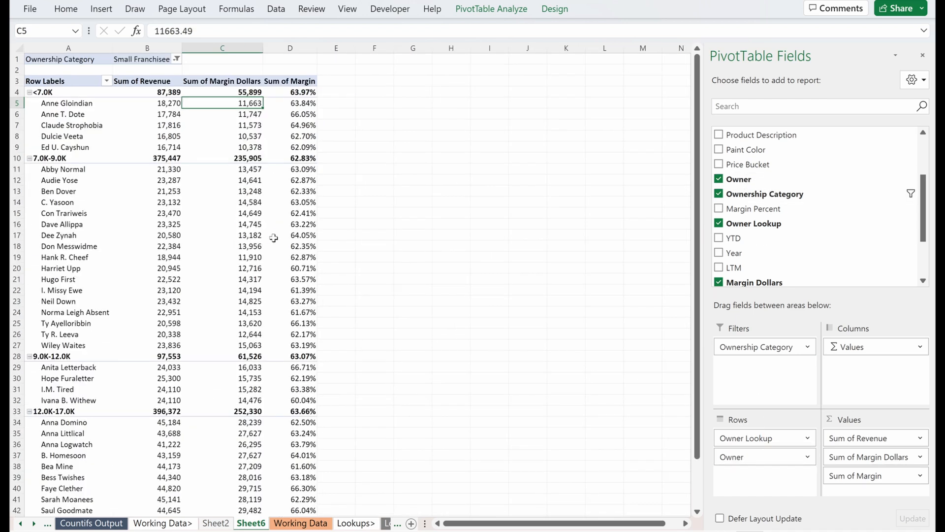
pyautogui.moveTo(253, 226)
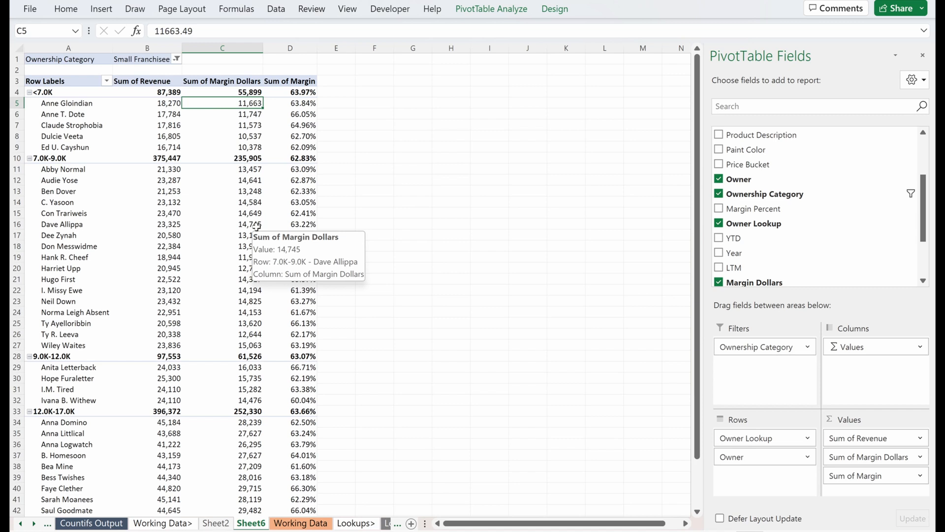
# Step: Type a Notes heading in F3 and fill column F light yellow
pyautogui.moveTo(67, 91); pyautogui.dragTo(68, 147)
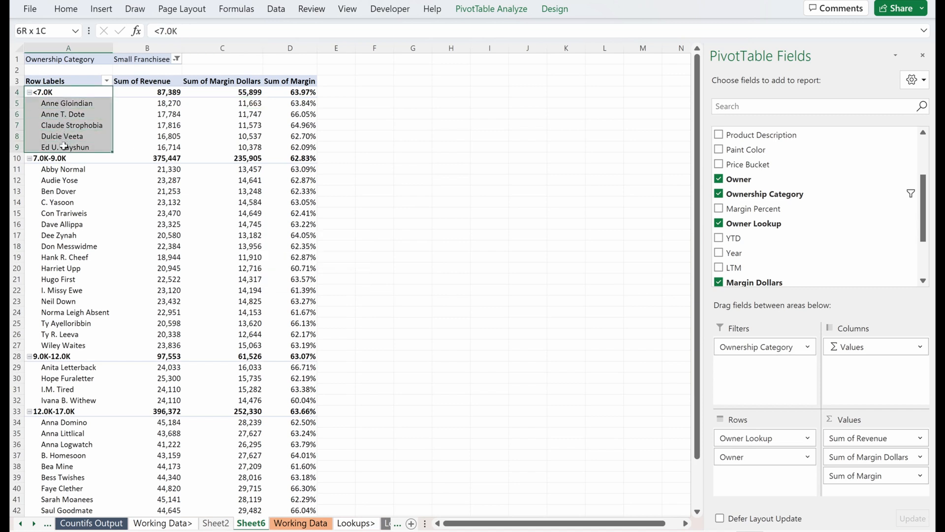
pyautogui.click(290, 102)
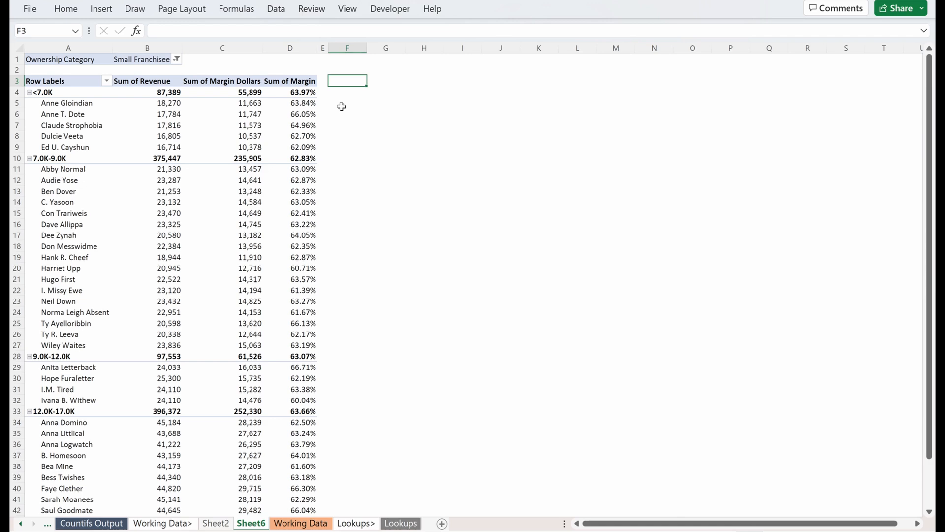
pyautogui.write('Notes')
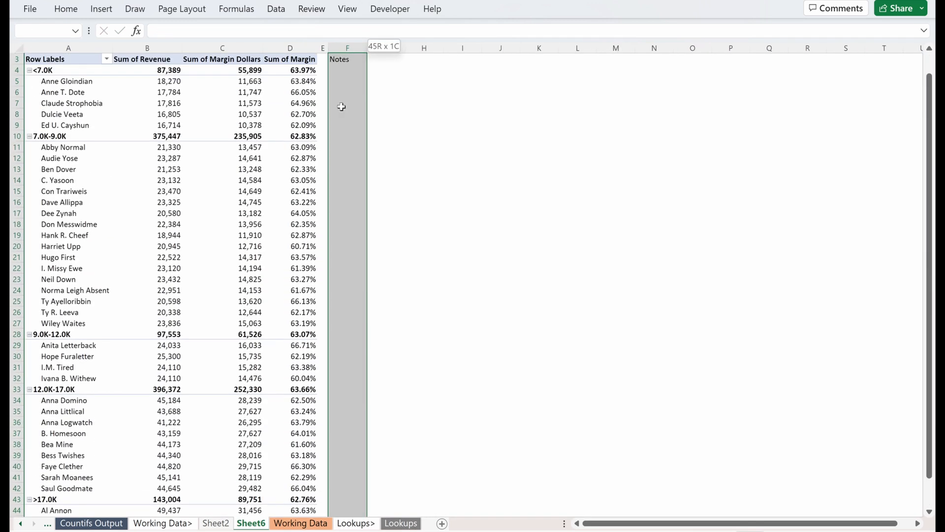
pyautogui.click(347, 70)
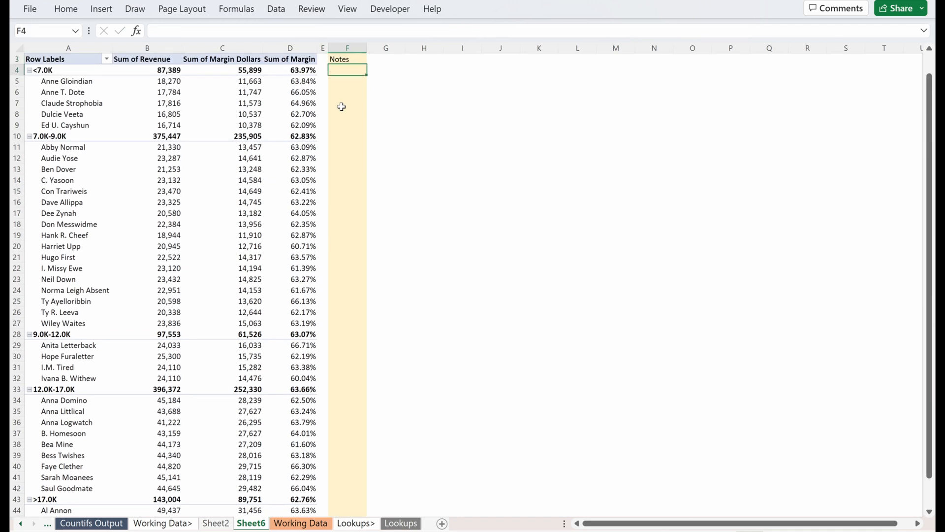
pyautogui.click(347, 91)
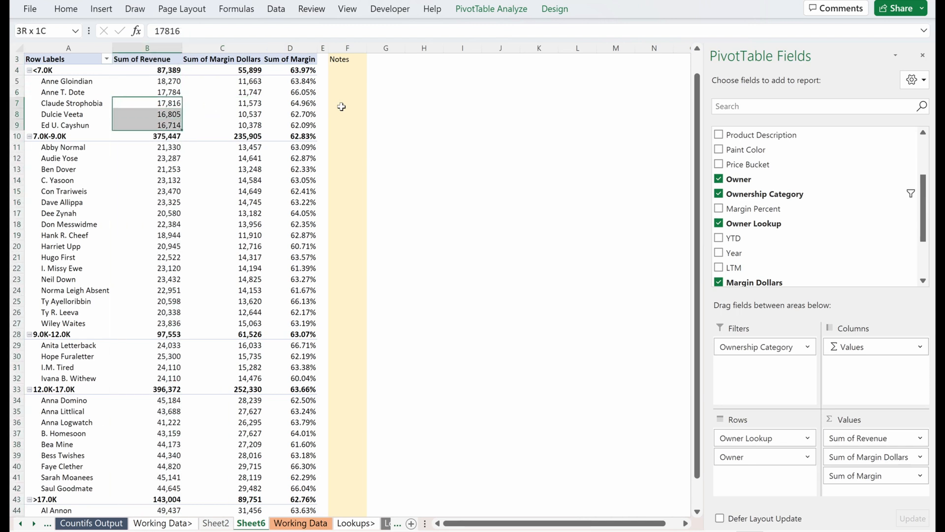
pyautogui.click(223, 103)
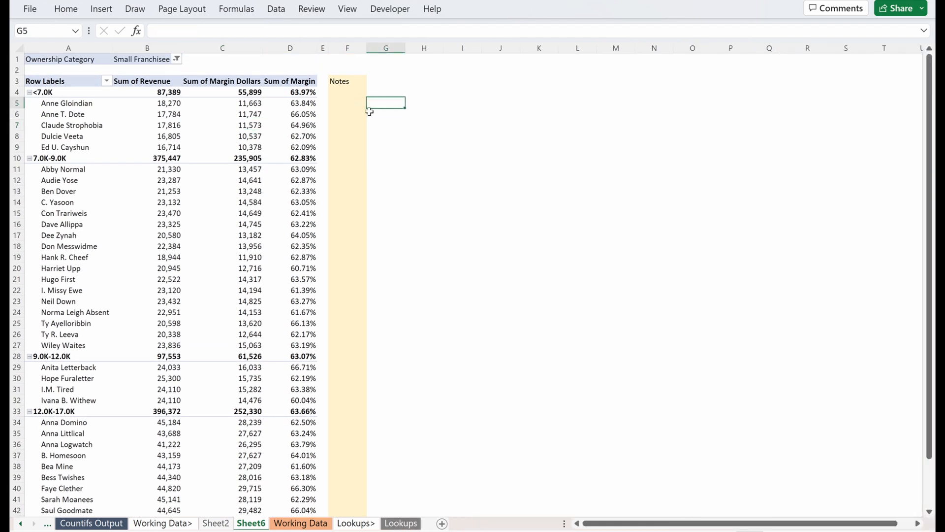
# Step: Enter =B5/(2+8/12) in G5 to compute average annual revenue
pyautogui.write('=')
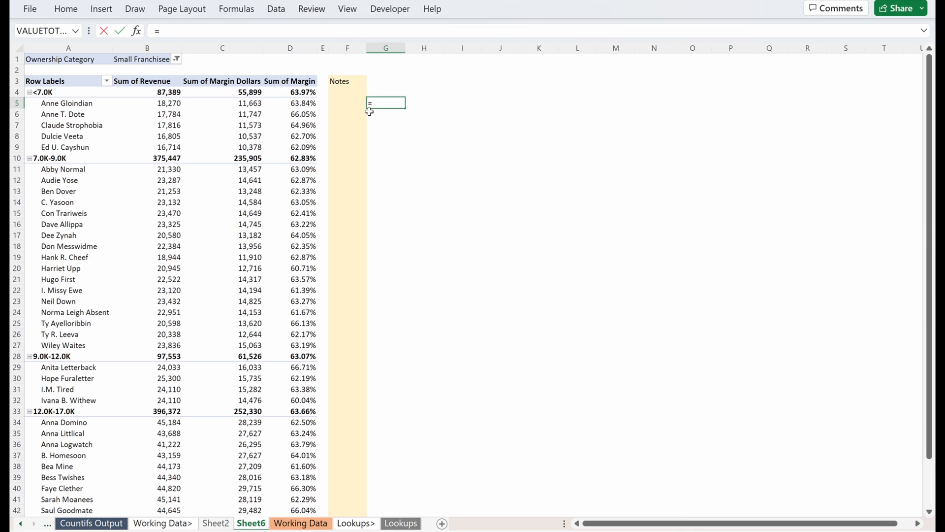
pyautogui.click(222, 102)
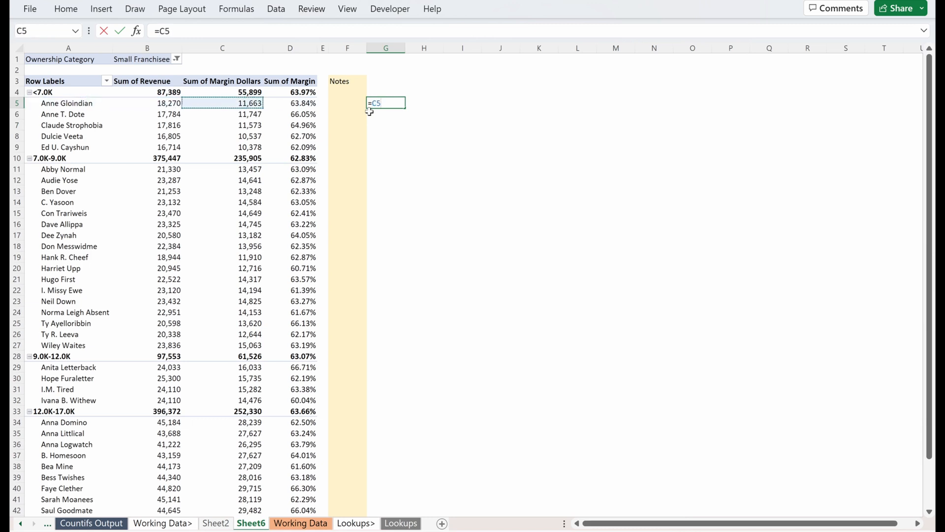
pyautogui.click(147, 102)
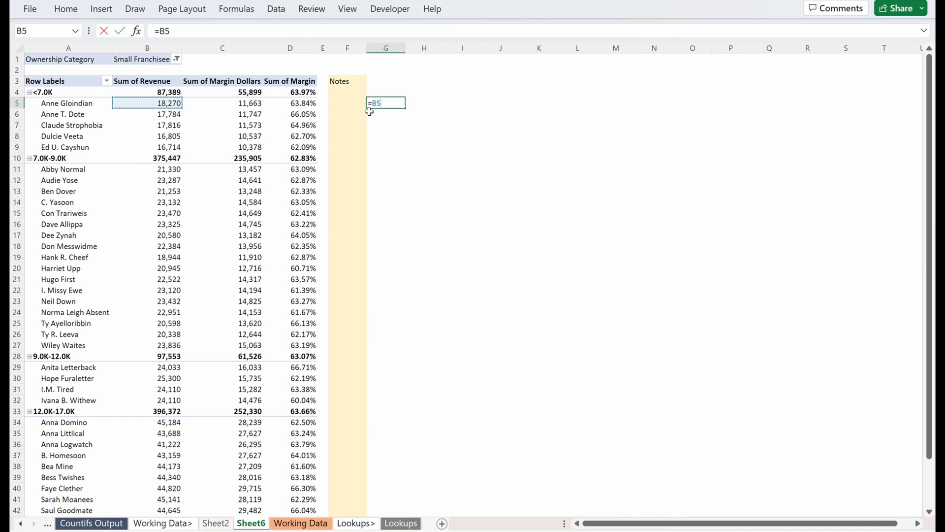
pyautogui.write('/(')
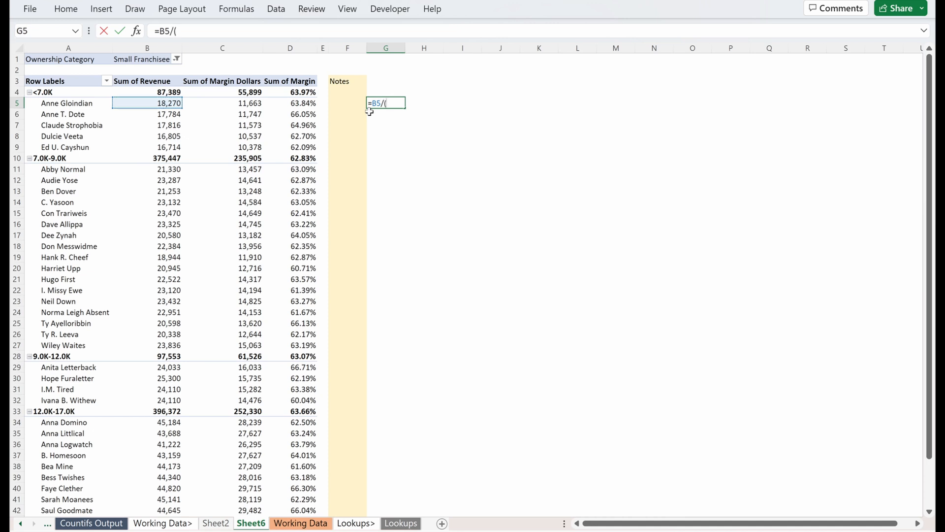
pyautogui.write('2+8/12')
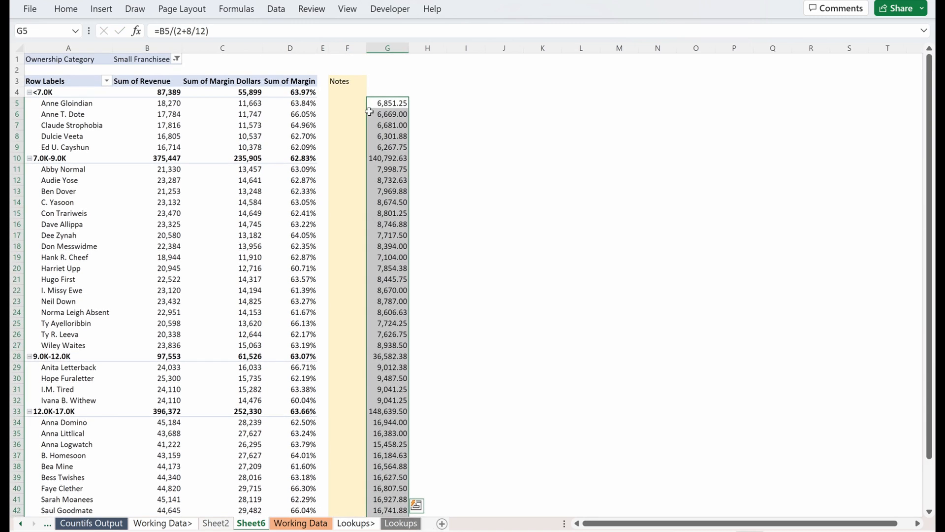
# Step: Extend the average annual revenue formula down column G beside the pivot rows
pyautogui.moveTo(388, 102); pyautogui.dragTo(388, 147)
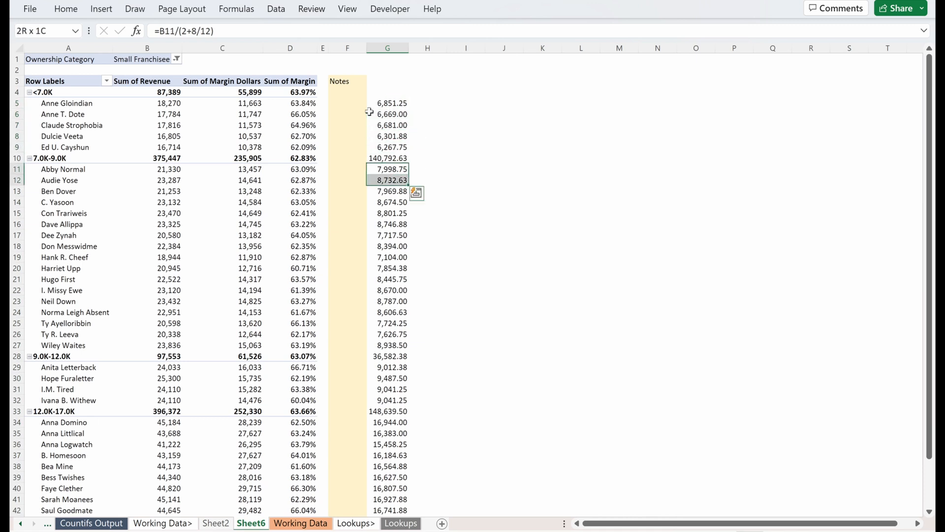
pyautogui.moveTo(387, 179); pyautogui.dragTo(387, 345)
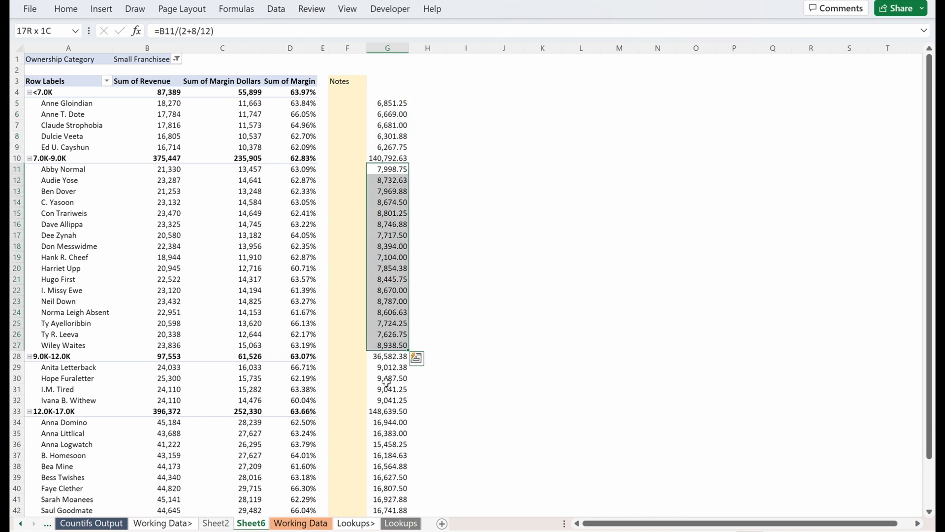
pyautogui.click(466, 379)
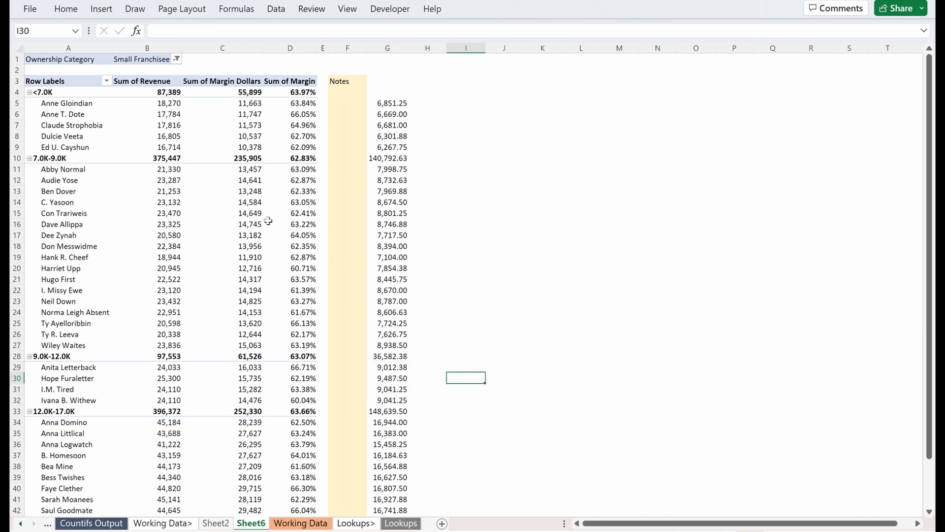
pyautogui.click(223, 213)
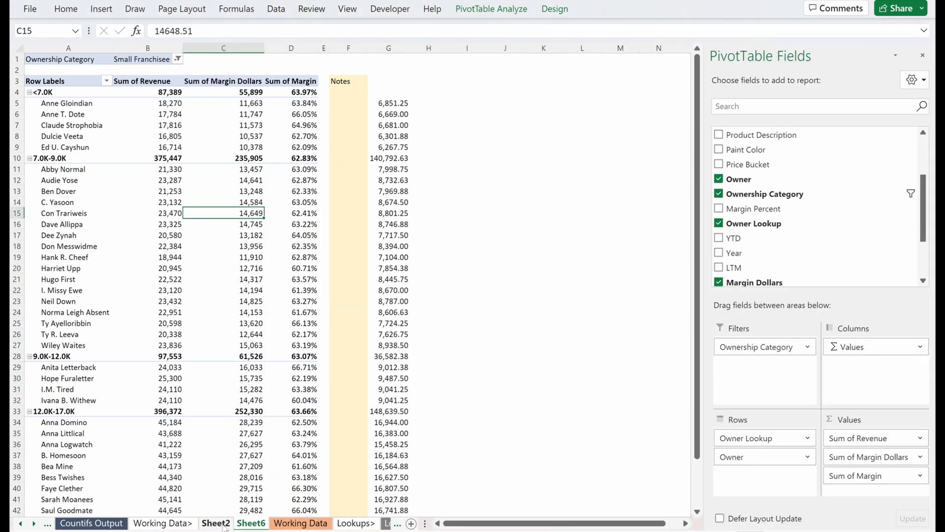
# Step: On Sheet2, change the 9000 threshold to 10000, then view the Working Data sheet
pyautogui.click(400, 523)
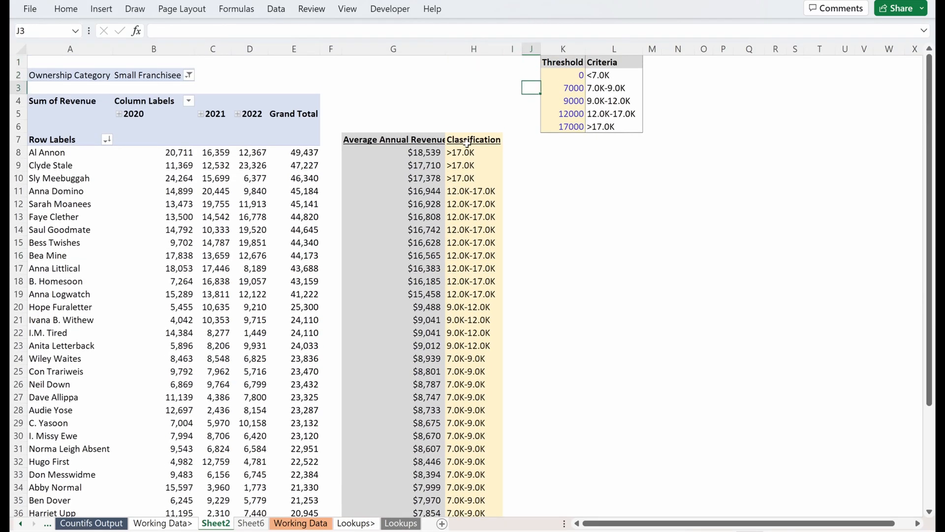
pyautogui.click(563, 100)
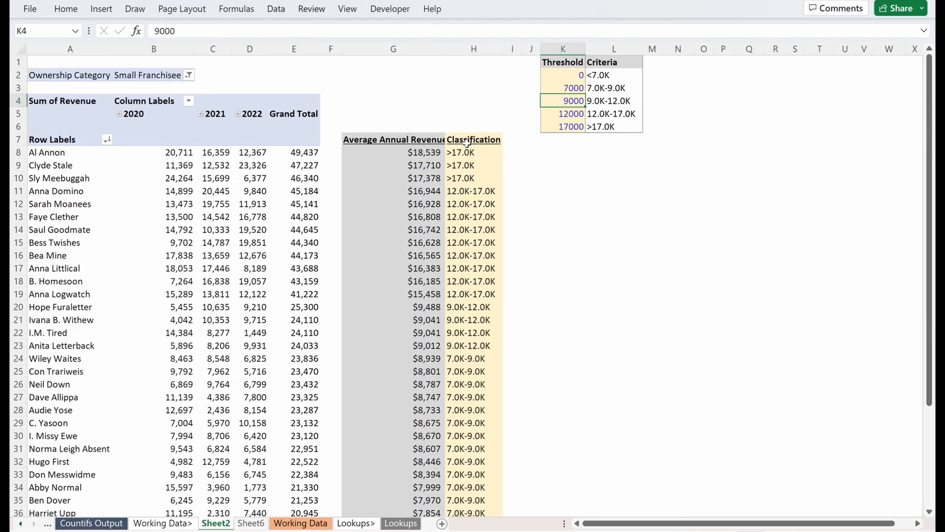
pyautogui.write('10000')
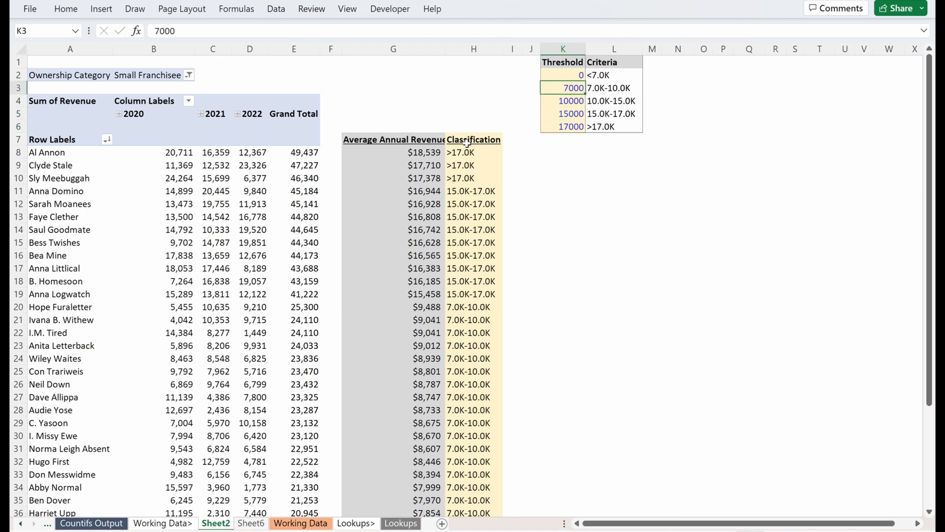
pyautogui.click(563, 88)
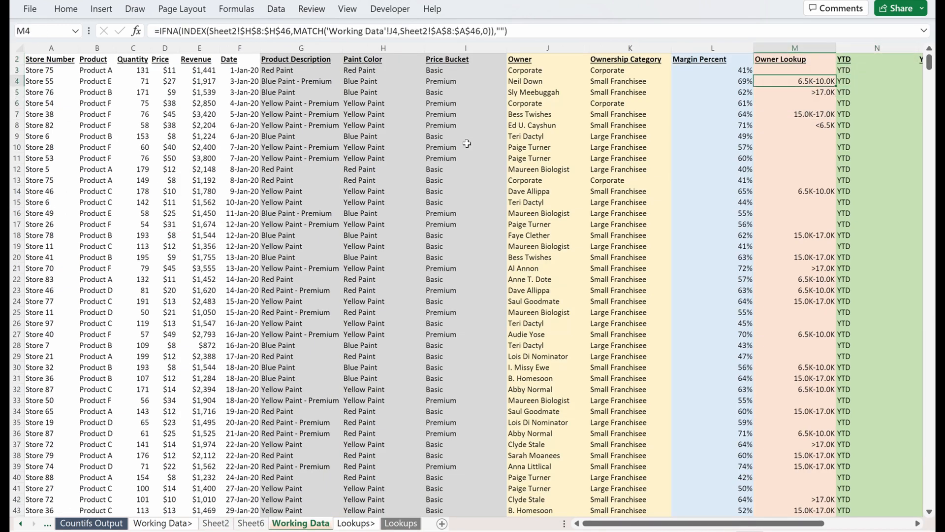
# Step: On the Sheet6 pivot, sort the revenue bands ascending and select the <6.5K owners
pyautogui.click(251, 523)
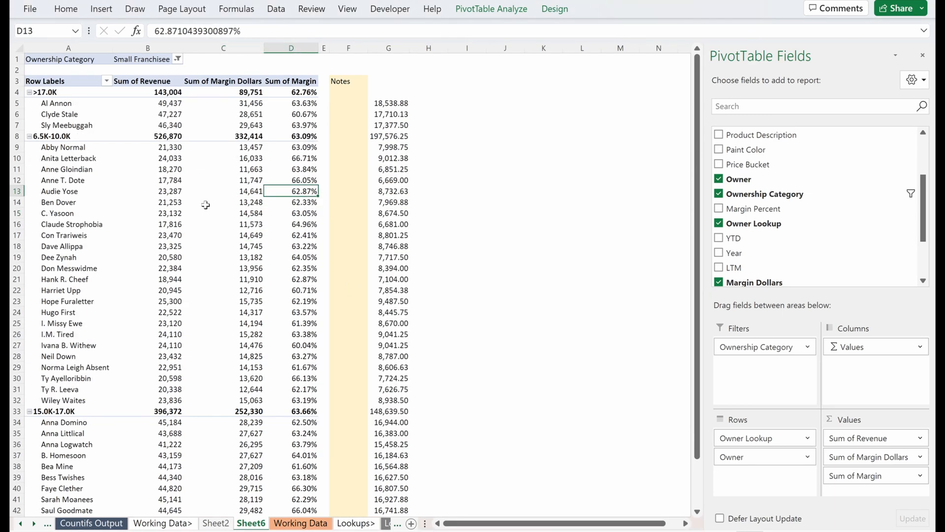
pyautogui.click(51, 136)
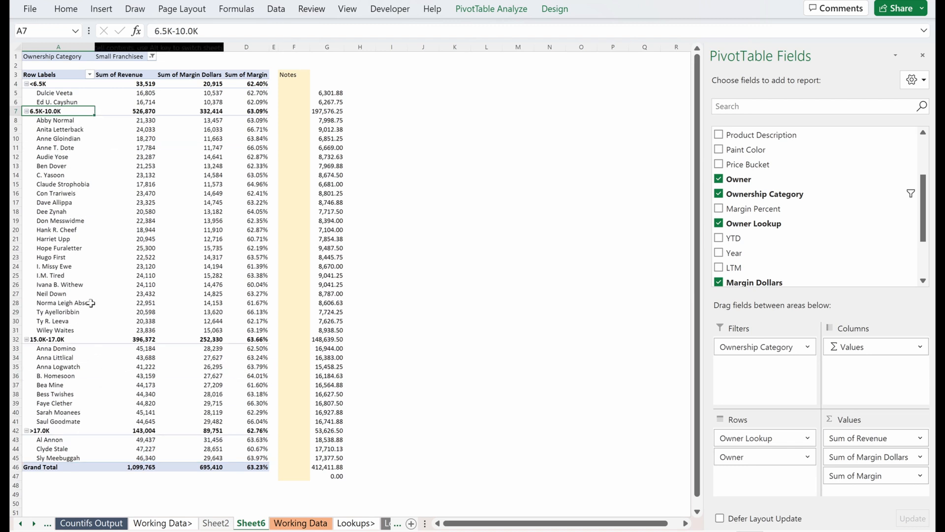
pyautogui.moveTo(58, 93); pyautogui.dragTo(59, 102)
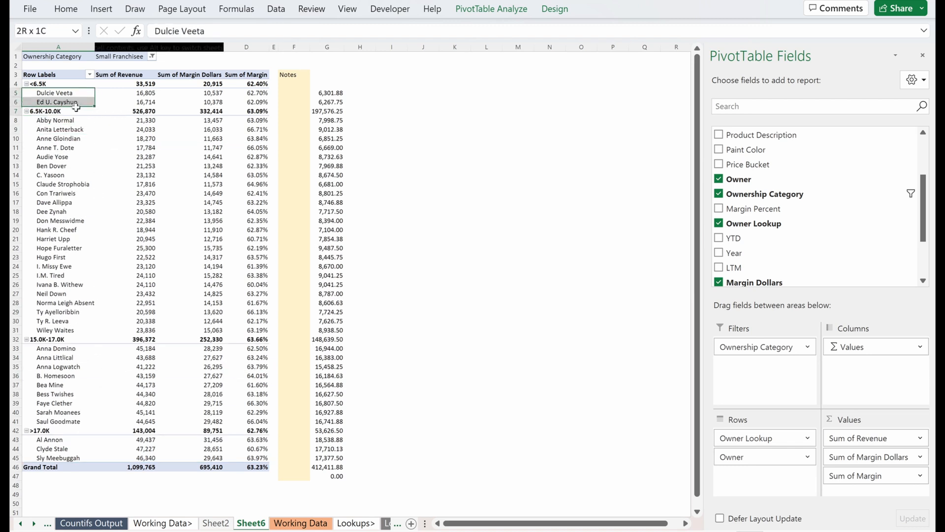
# Step: Select the 6.5K-10.0K and 15.0K-17.0K band owners, then go back to Sheet2
pyautogui.click(58, 266)
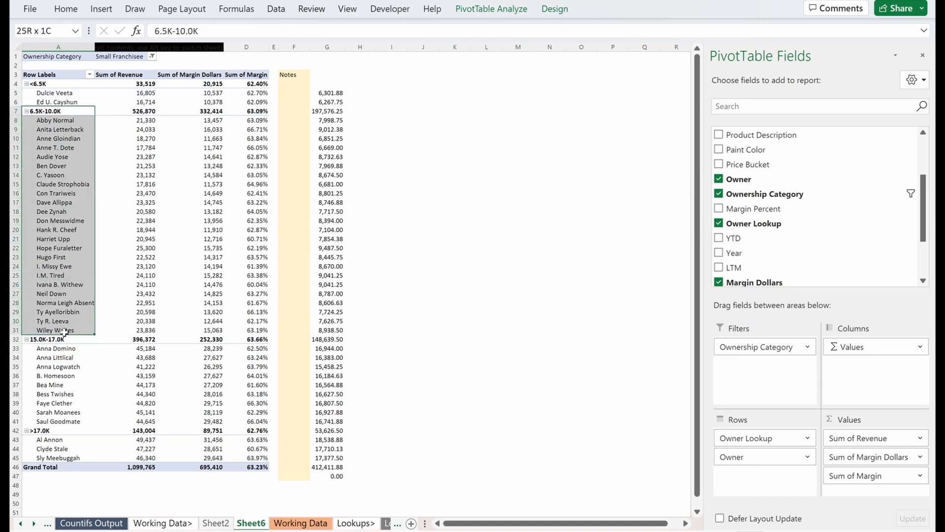
pyautogui.click(89, 75)
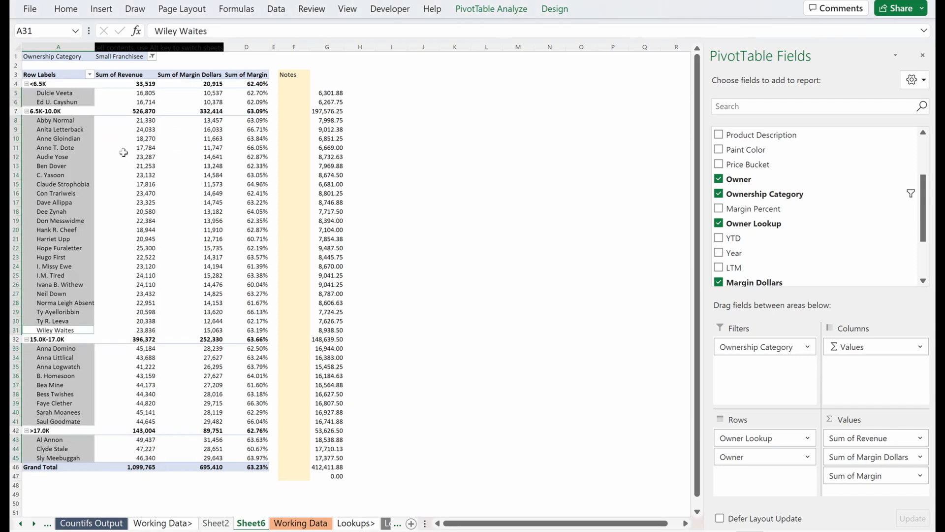
pyautogui.click(125, 157)
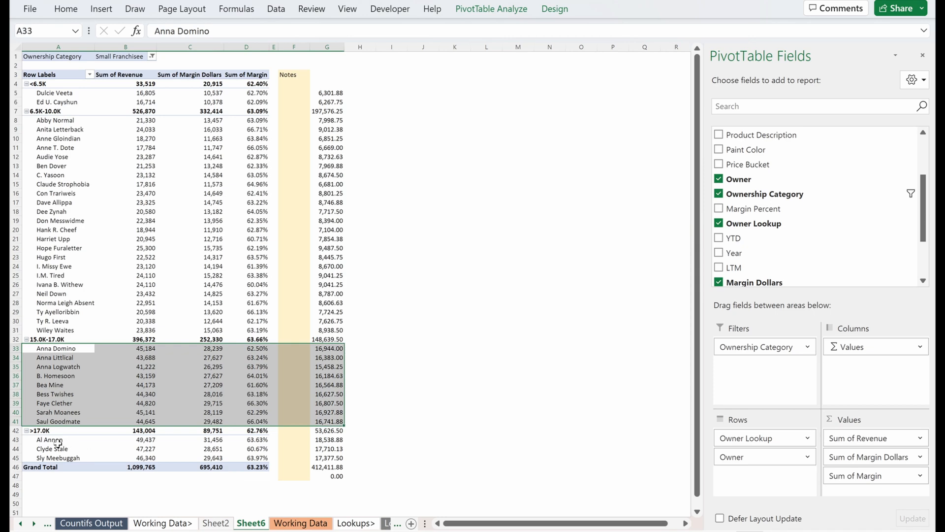
pyautogui.click(49, 439)
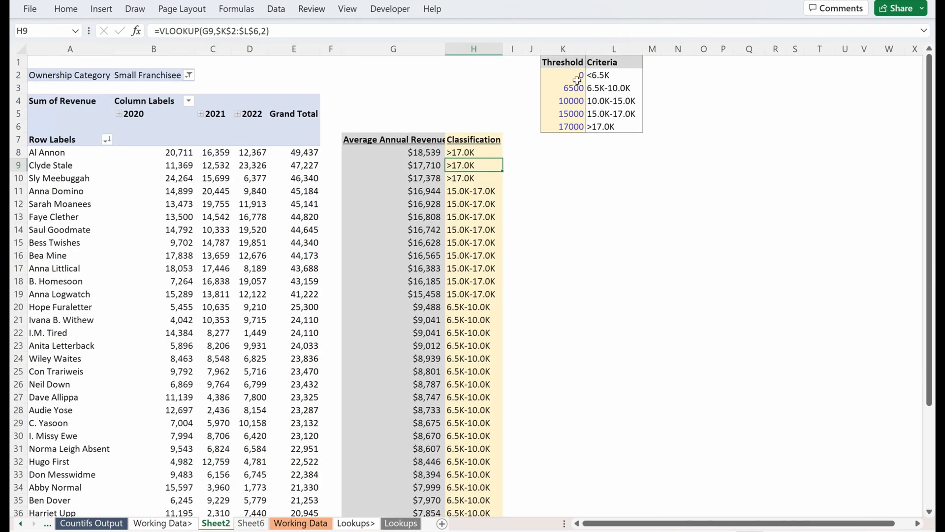
# Step: Review the band label formulas on Sheet2, then return to the Sheet6 pivot
pyautogui.click(562, 75)
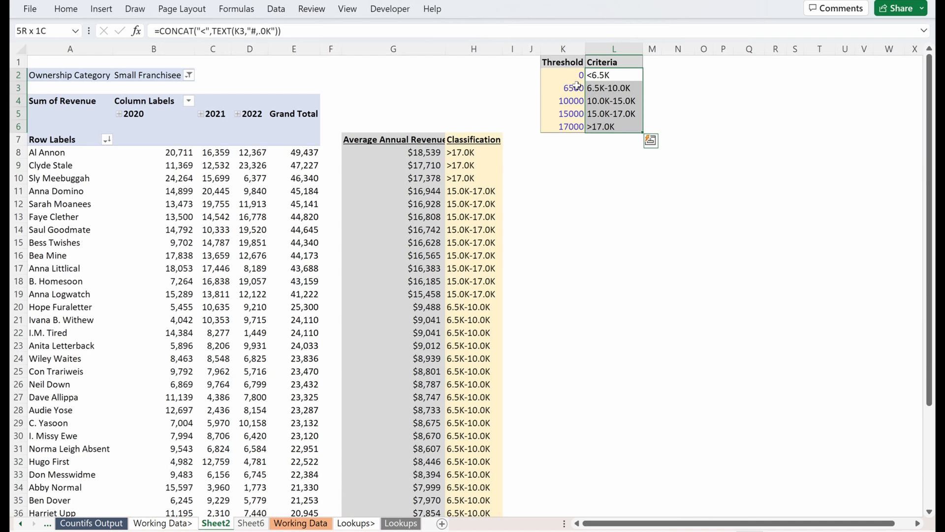
pyautogui.click(562, 100)
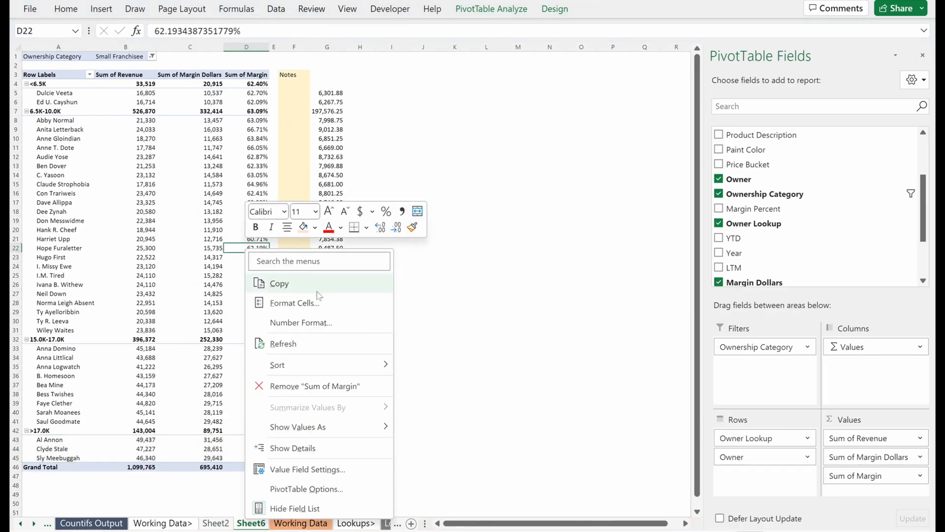
# Step: Refresh the pivot and place the 11.0K-17.0K band before >17.0K
pyautogui.click(283, 344)
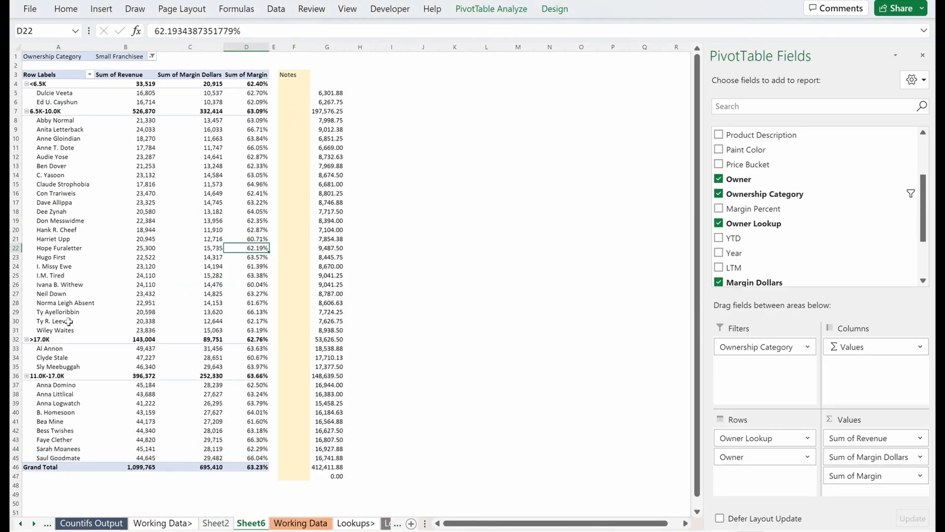
pyautogui.click(58, 339)
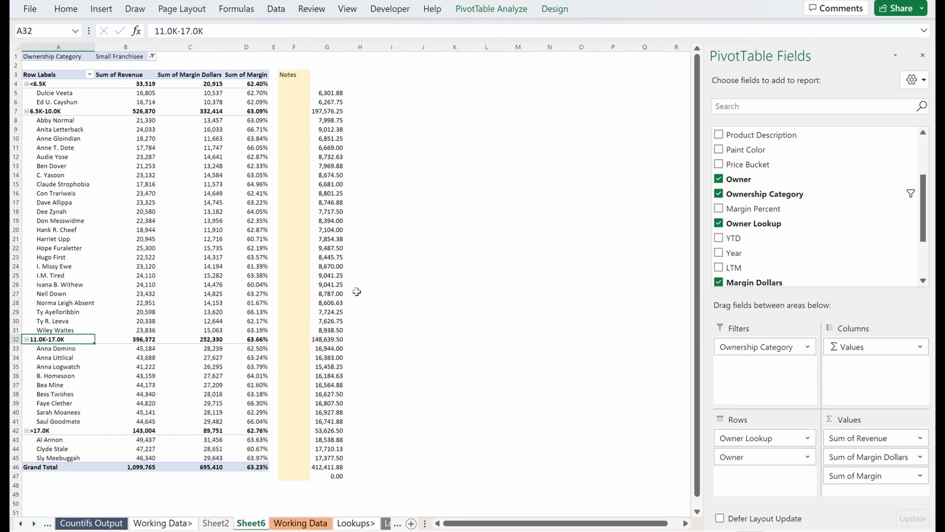
pyautogui.moveTo(344, 276)
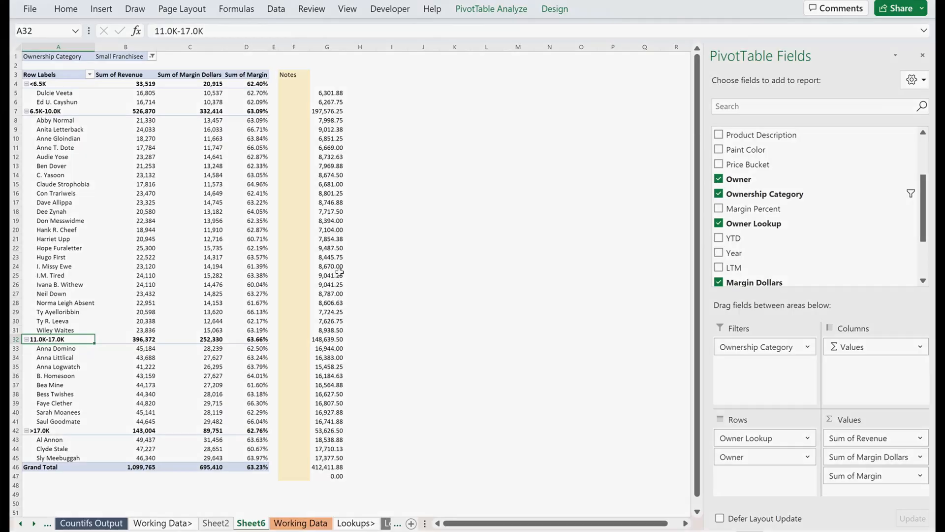